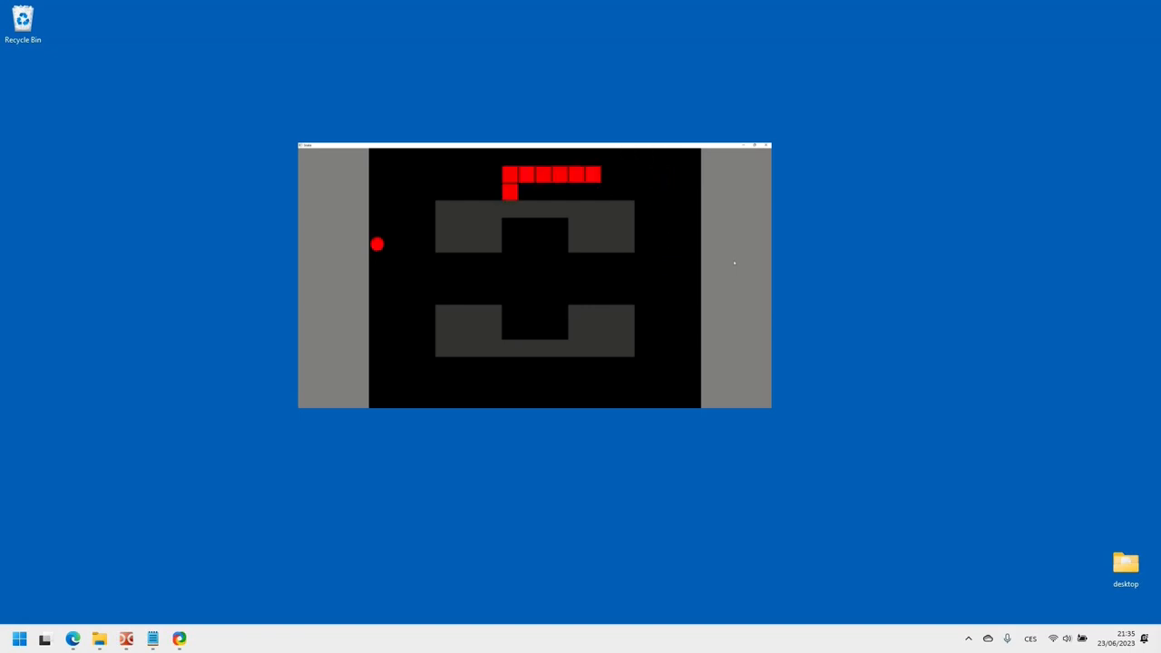
- Focus the snake game window and scroll down through the GitHub README
left_click(766, 145)
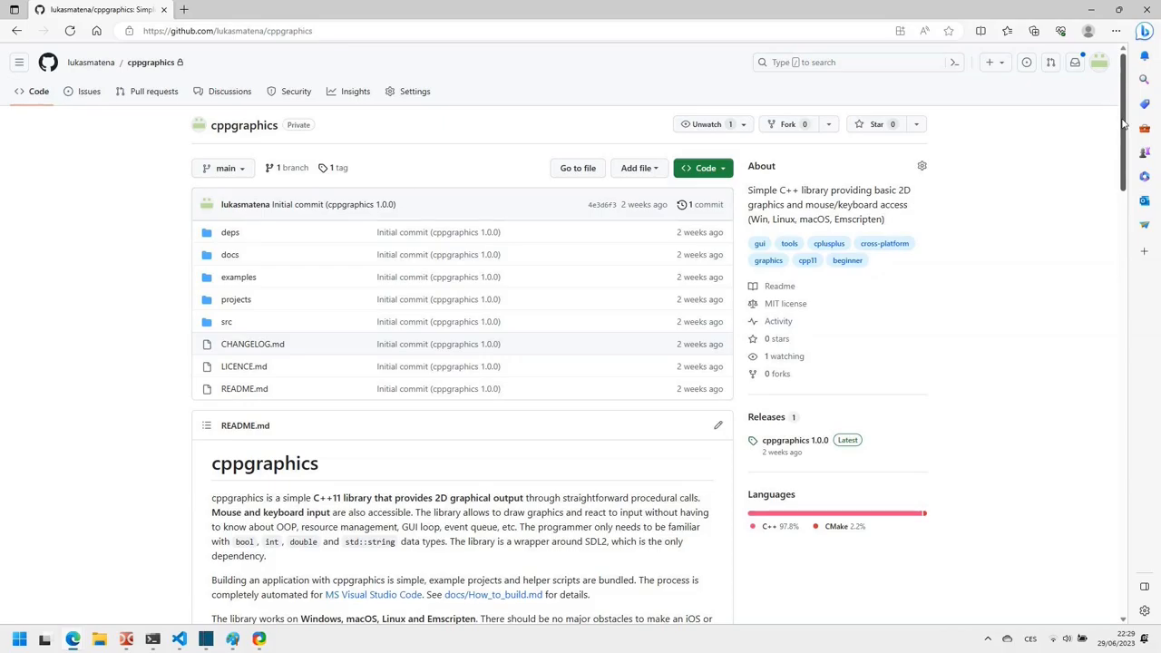
scroll("down", 3)
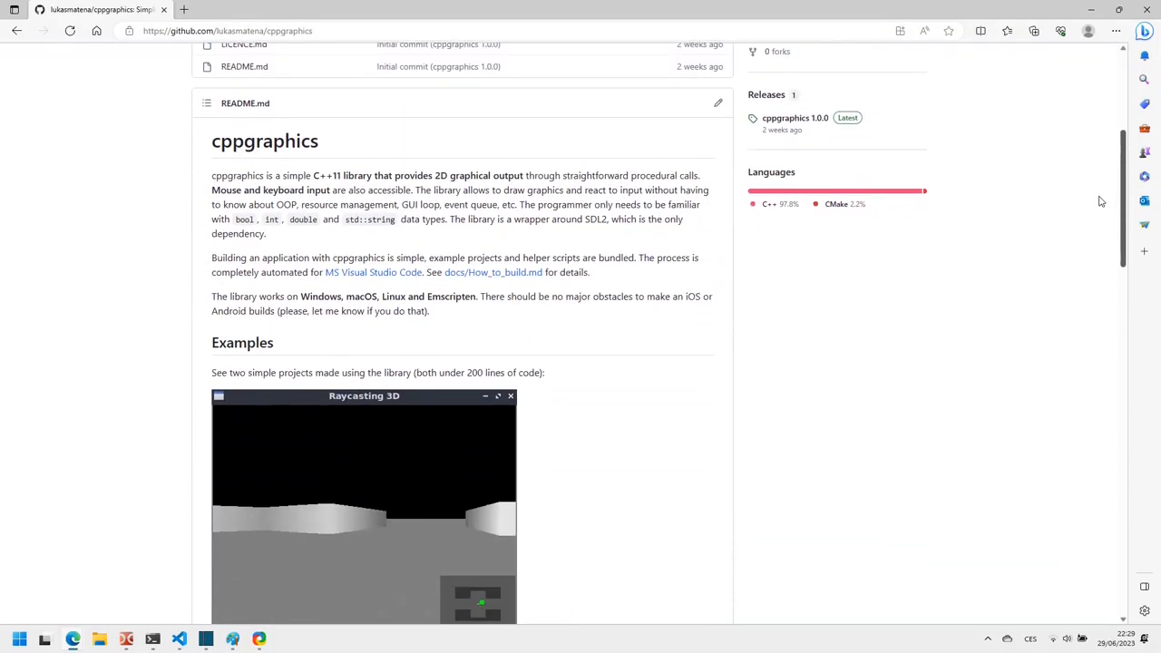
scroll("down", 3)
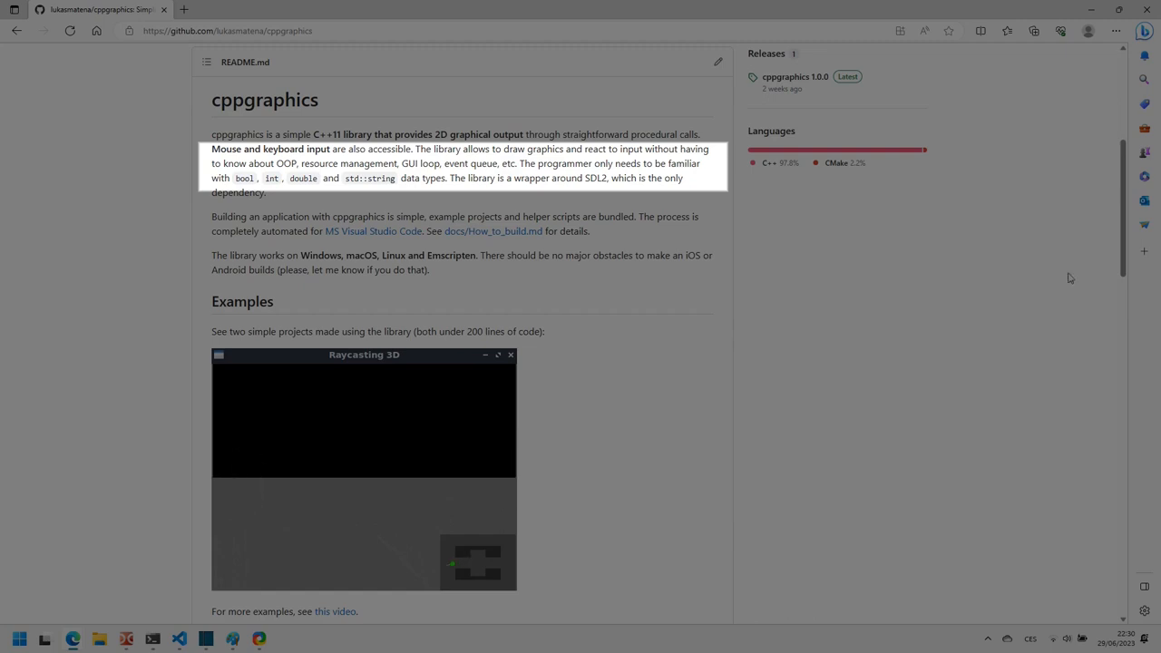
mouse_move(1084, 242)
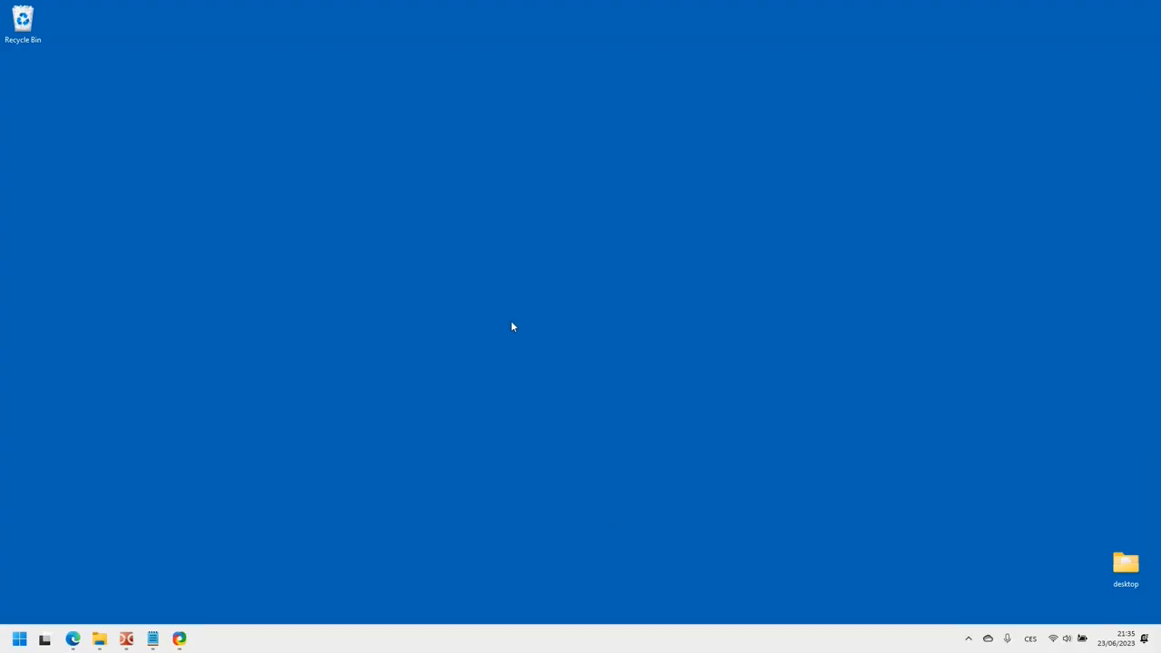
- Launch VS Code from the taskbar and bring up the full colour theme list
left_click(19, 640)
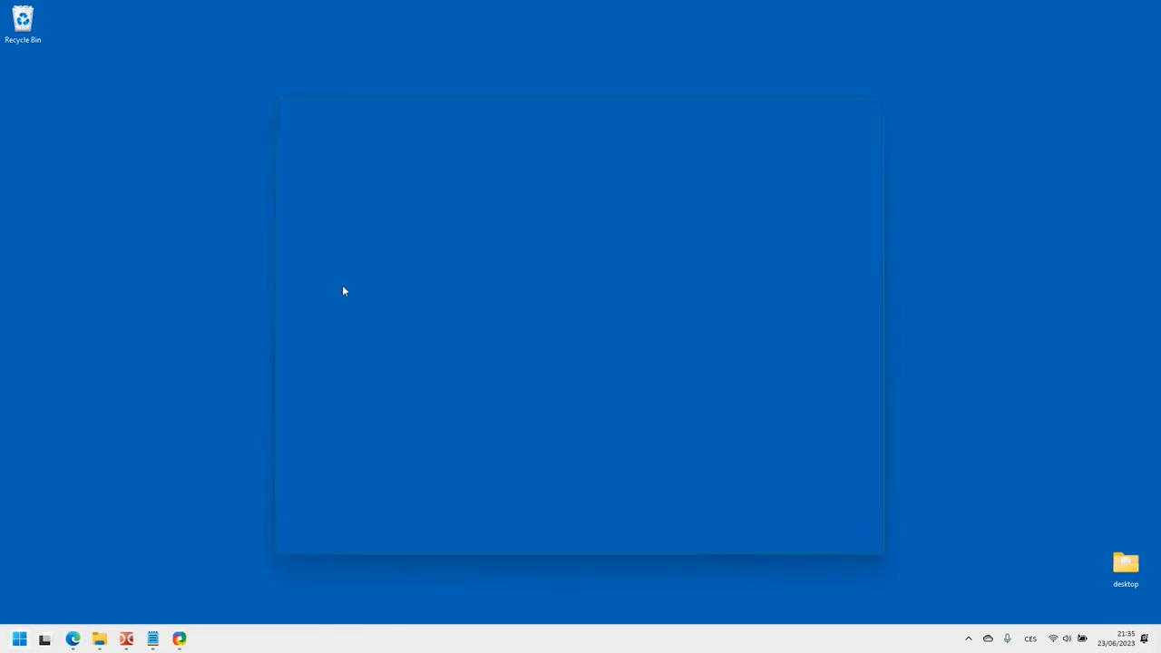
left_click(205, 638)
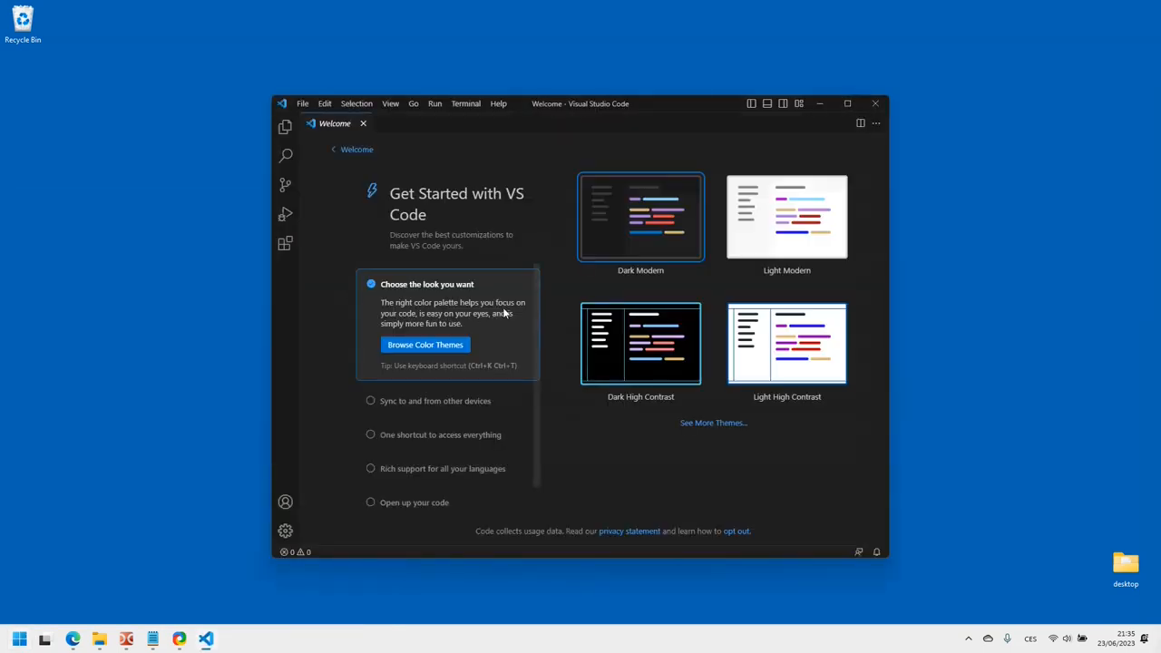
mouse_move(571, 293)
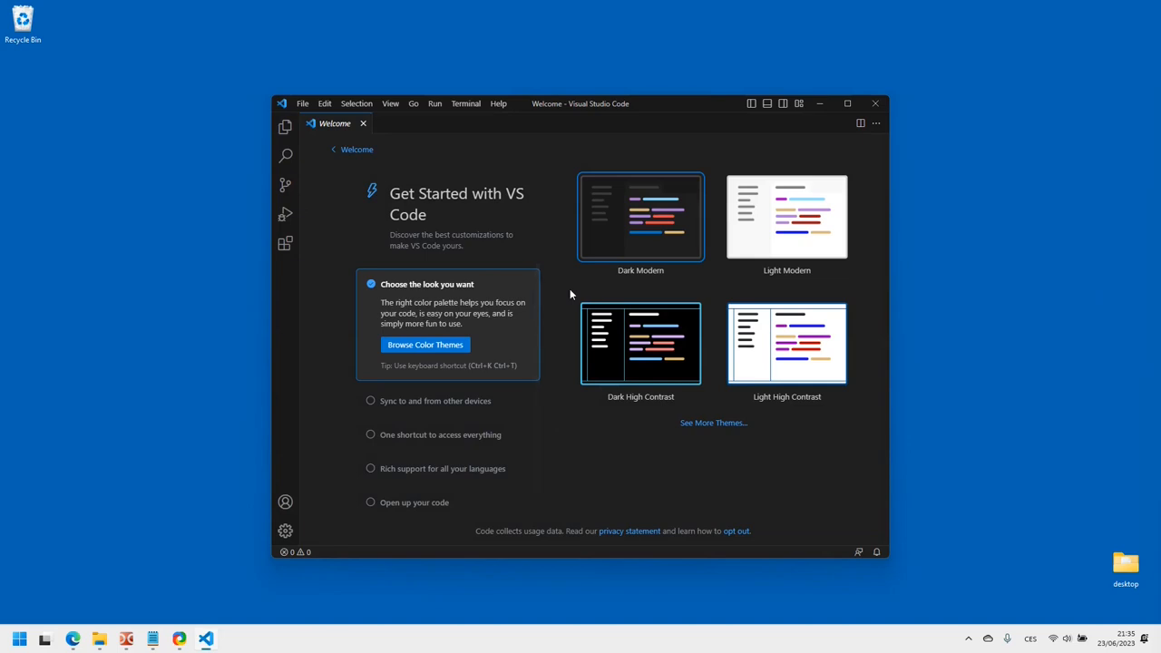
mouse_move(712, 422)
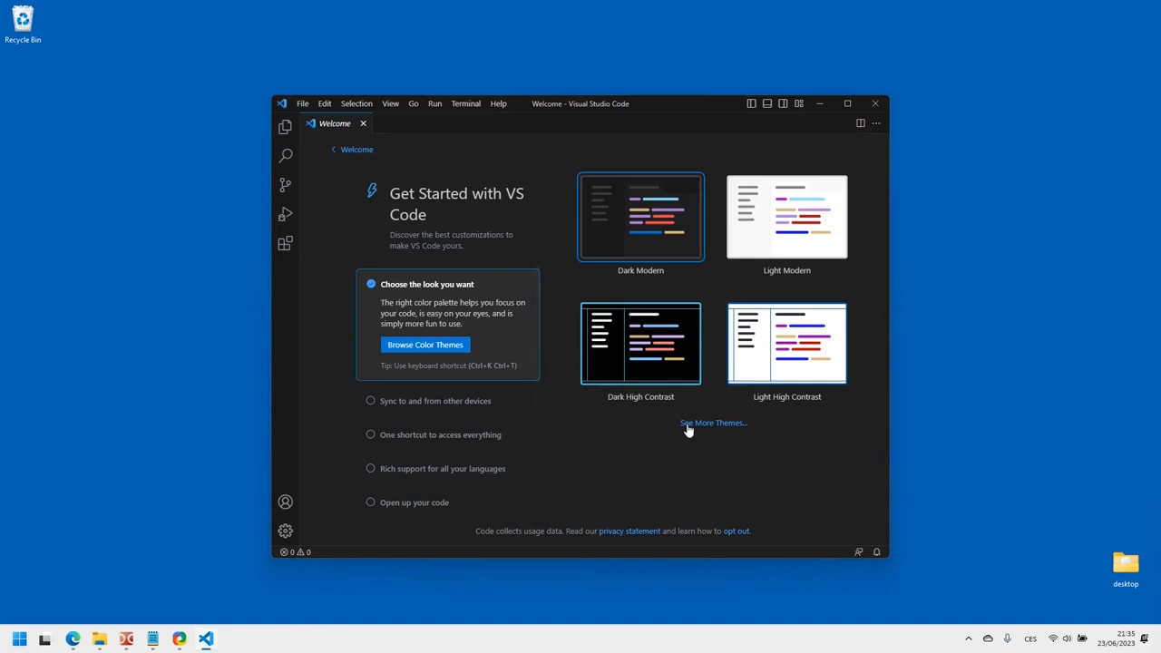
left_click(713, 423)
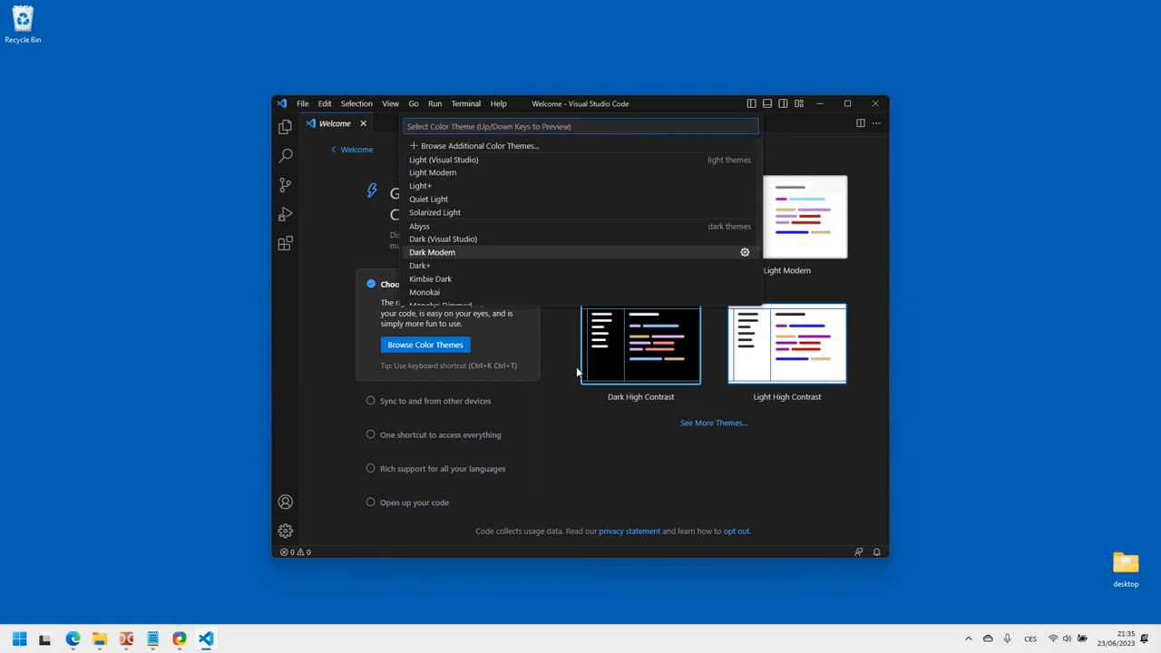
mouse_move(485, 159)
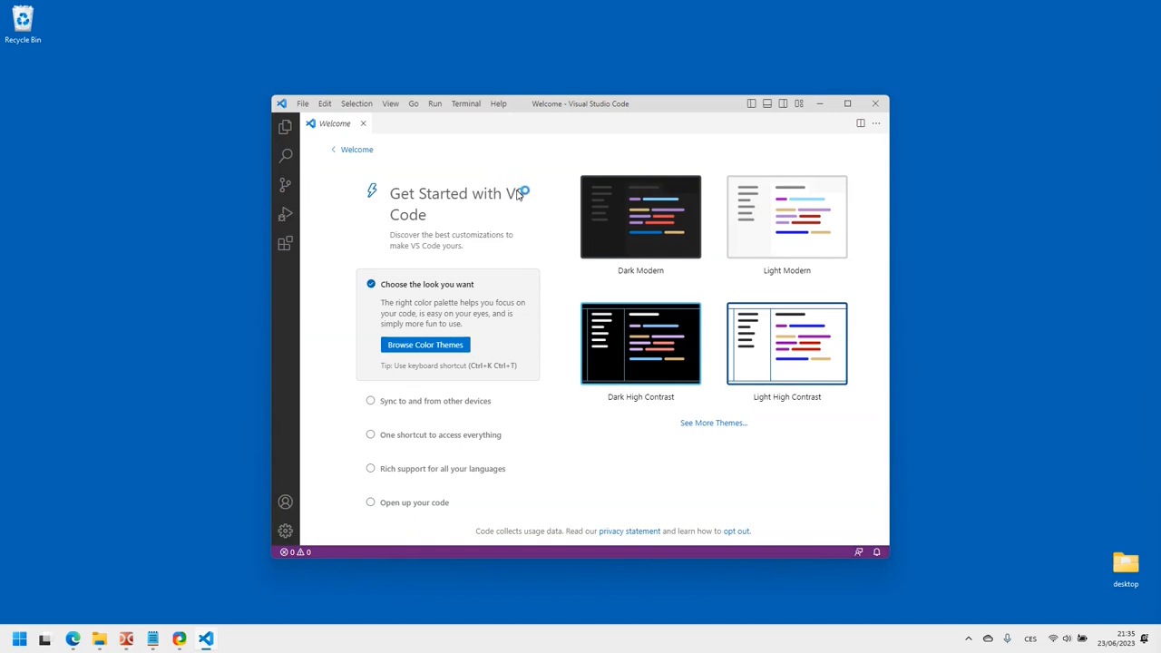
- Close the Welcome page, search Extensions for C/C++ and install the C/C++ Extension Pack
left_click(363, 123)
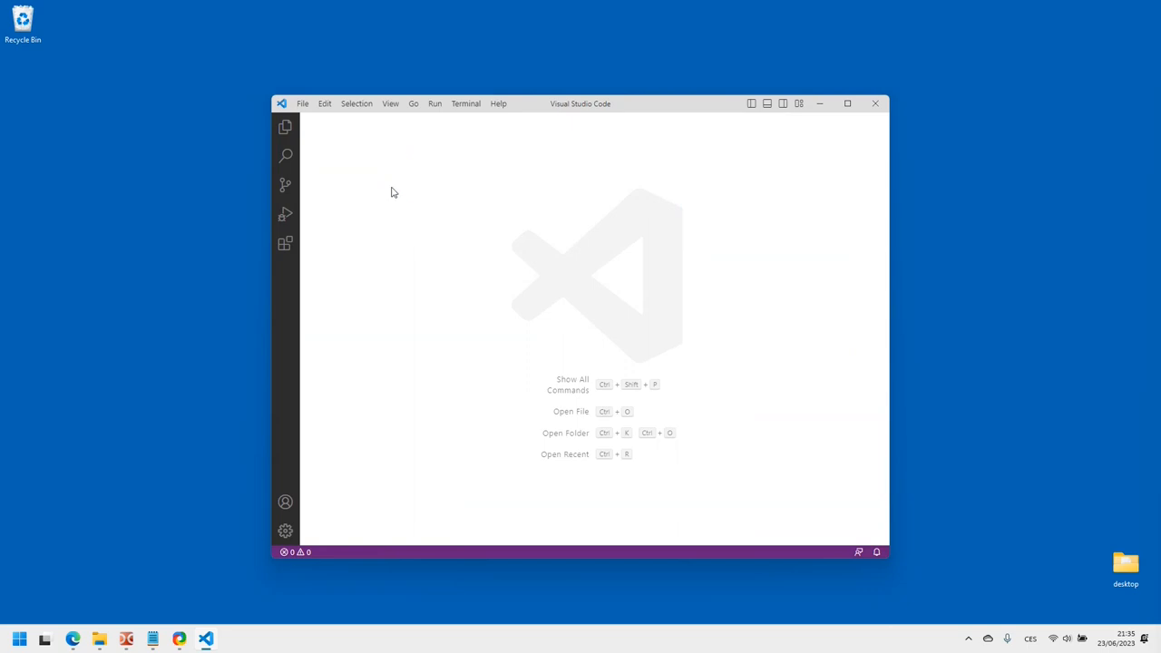
left_click(390, 102)
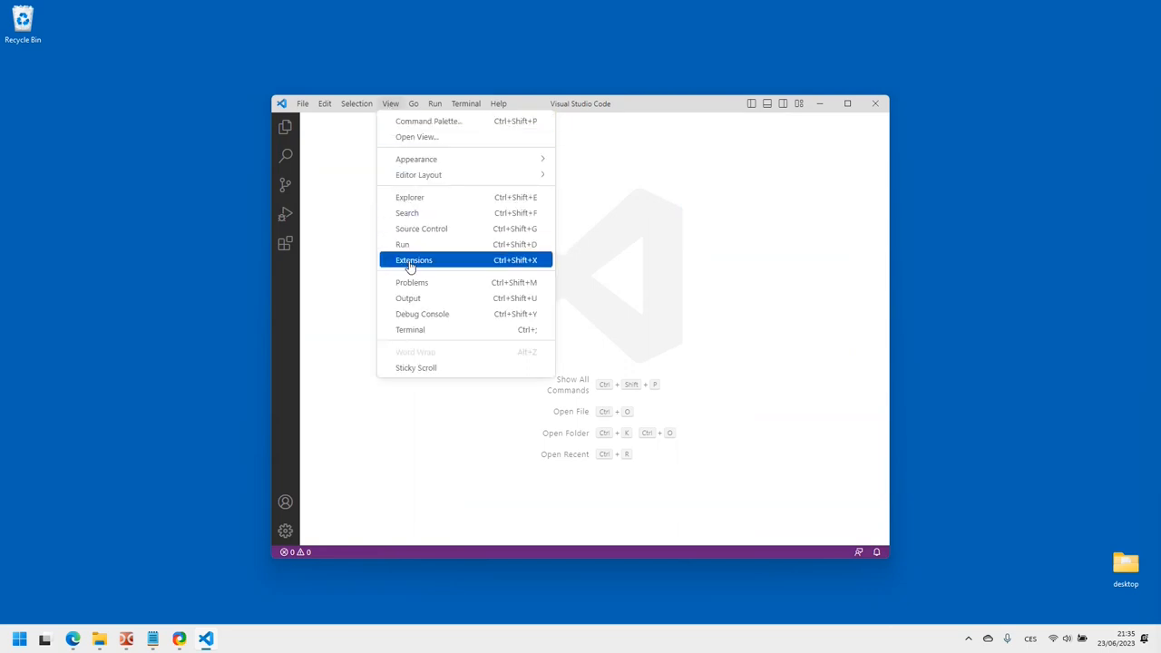
left_click(414, 260)
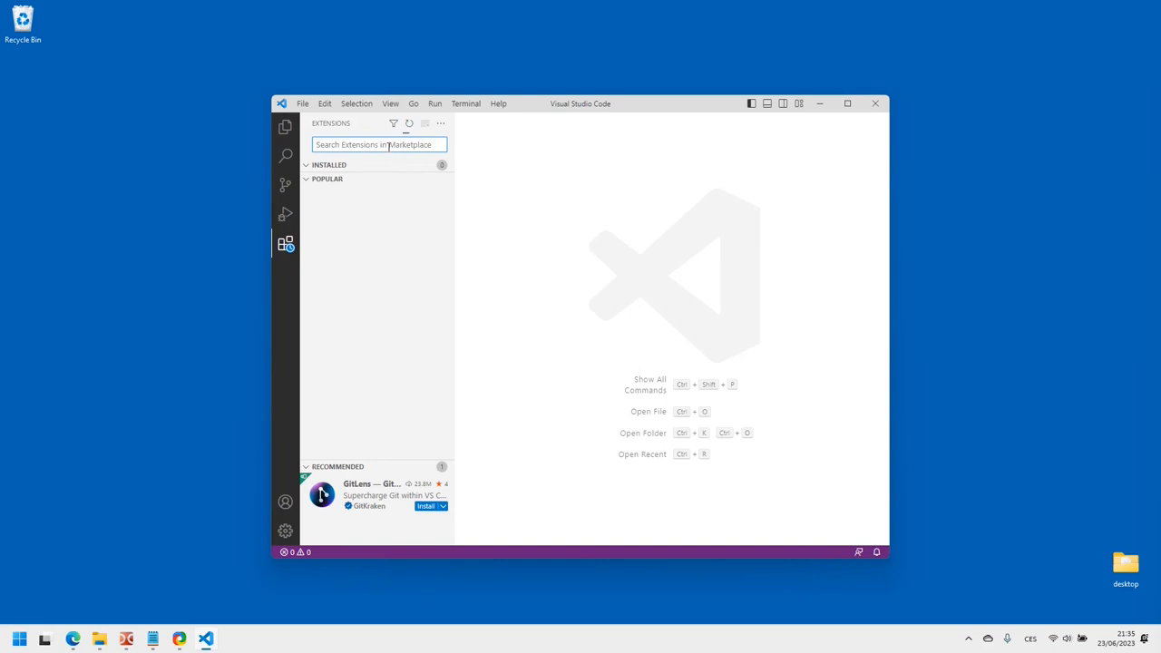
type("C/C++ Ex")
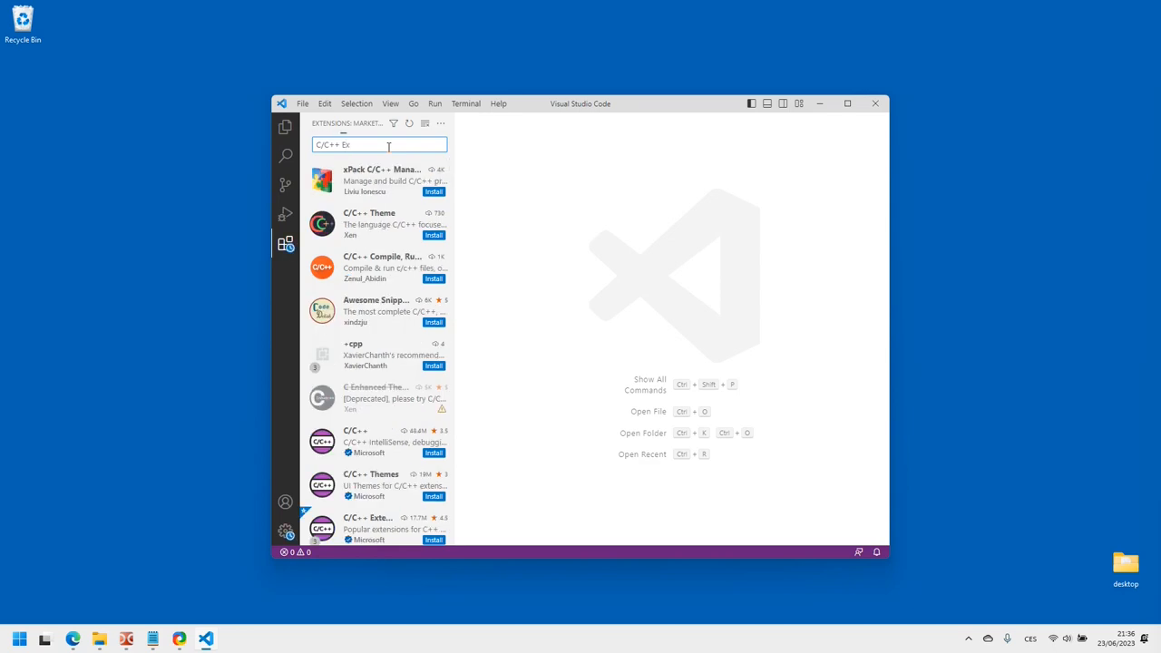
scroll("down", 3)
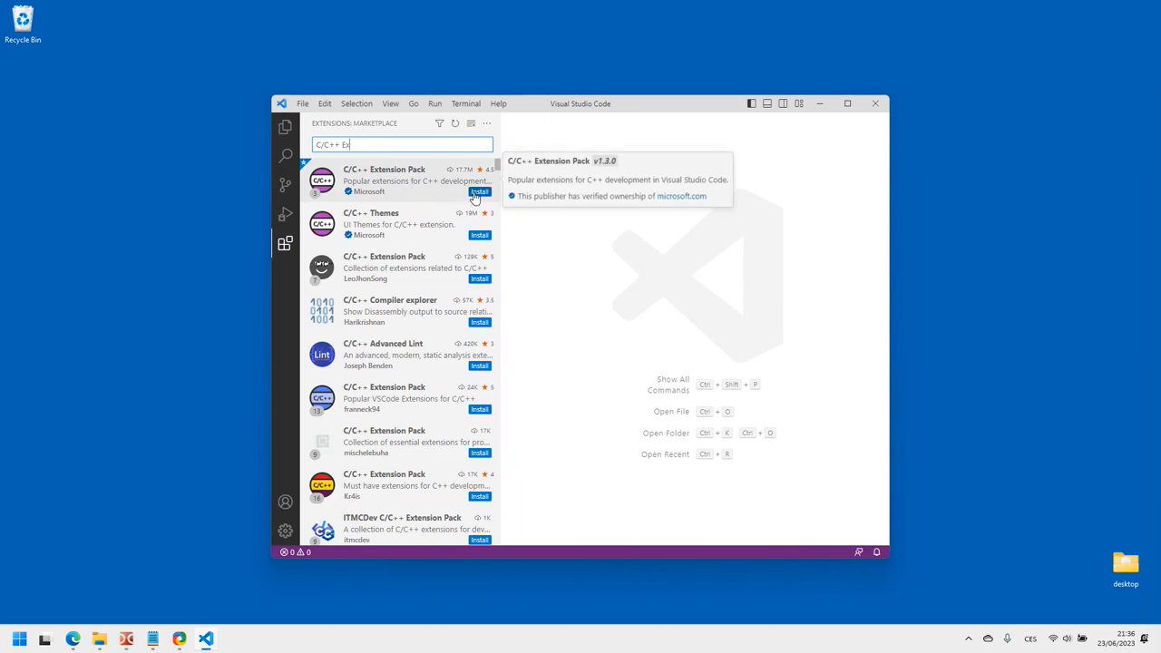
left_click(478, 191)
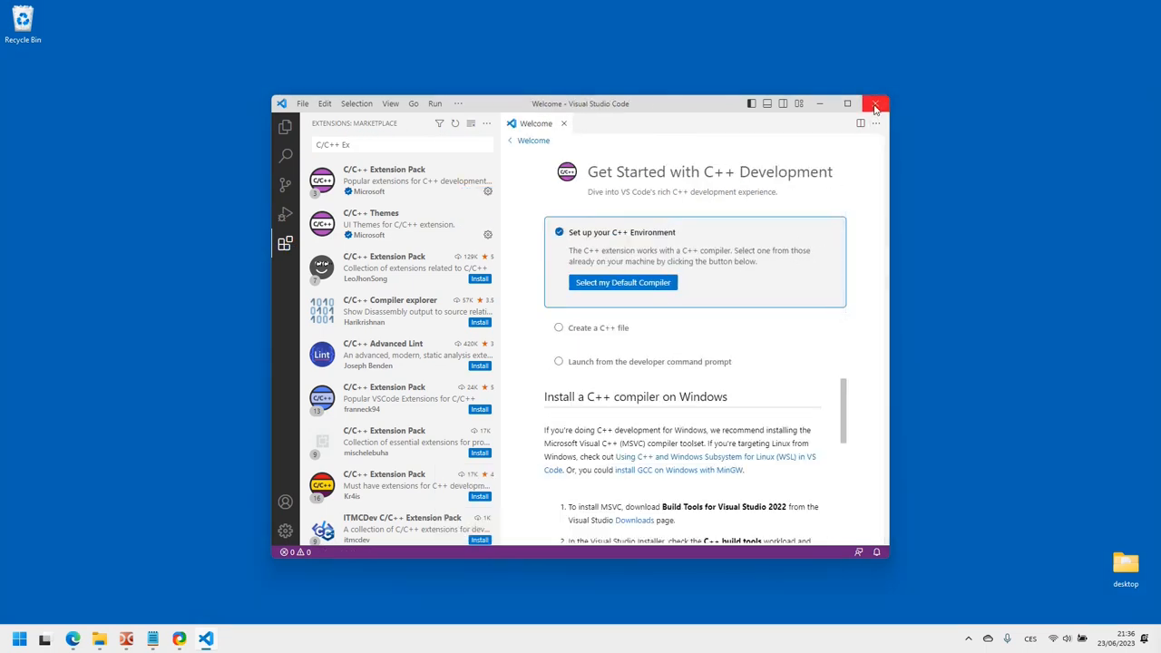
- Close VS Code and download the cppgraphics 1.0.0 Source code (zip) from GitHub
left_click(874, 102)
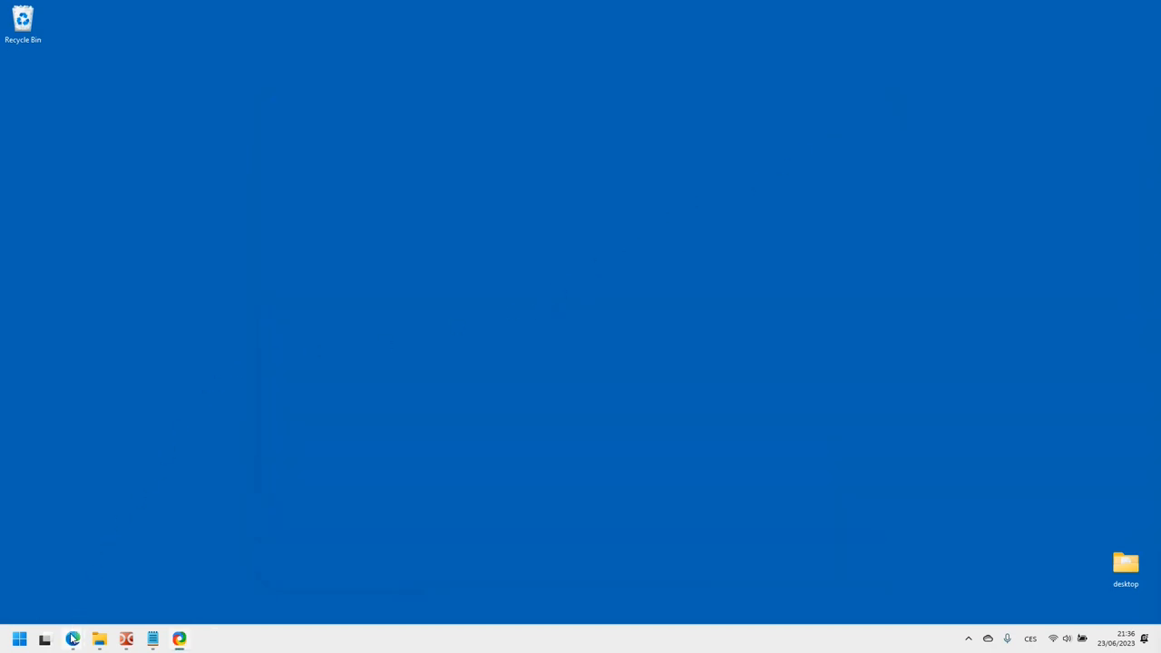
mouse_move(74, 639)
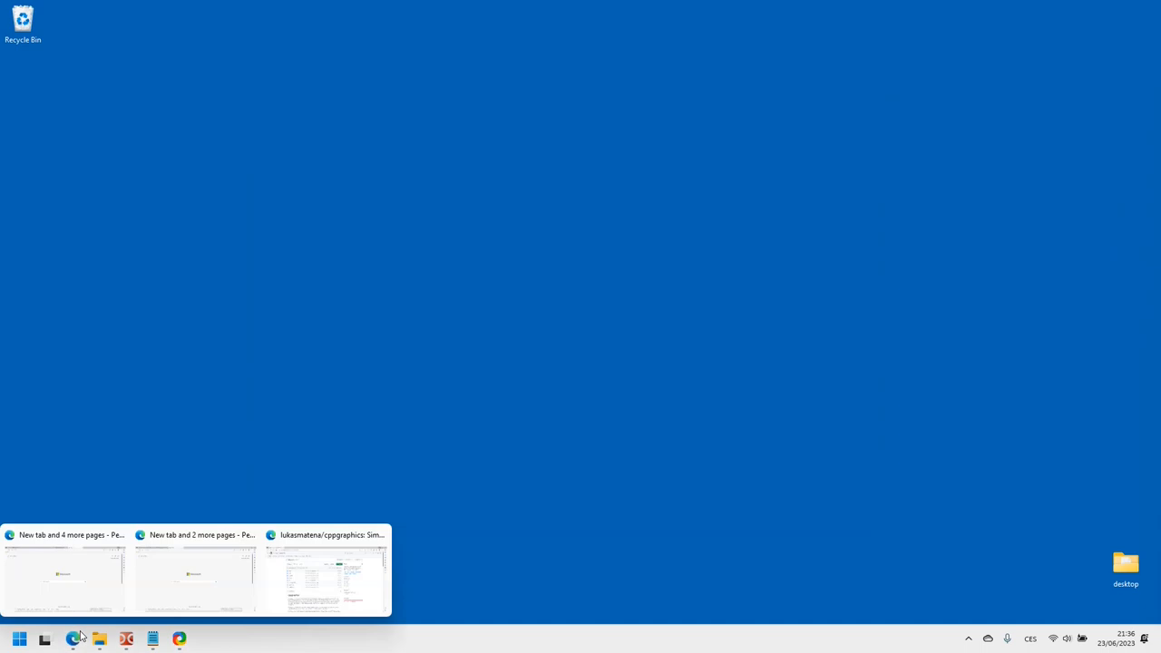
left_click(326, 576)
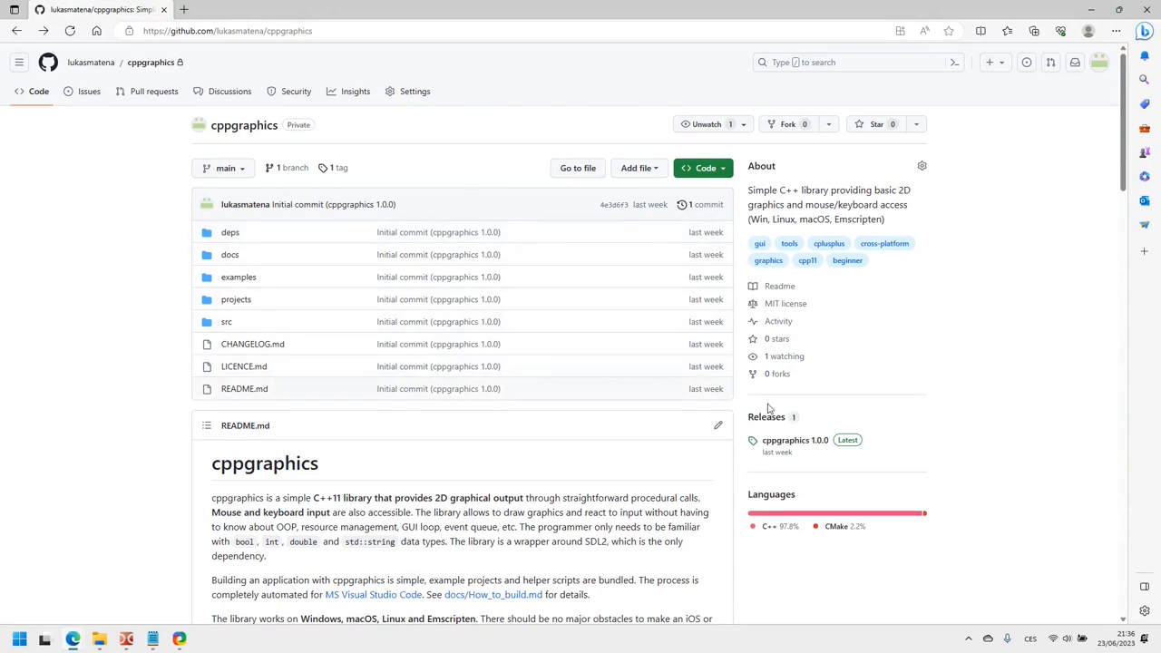
mouse_move(795, 440)
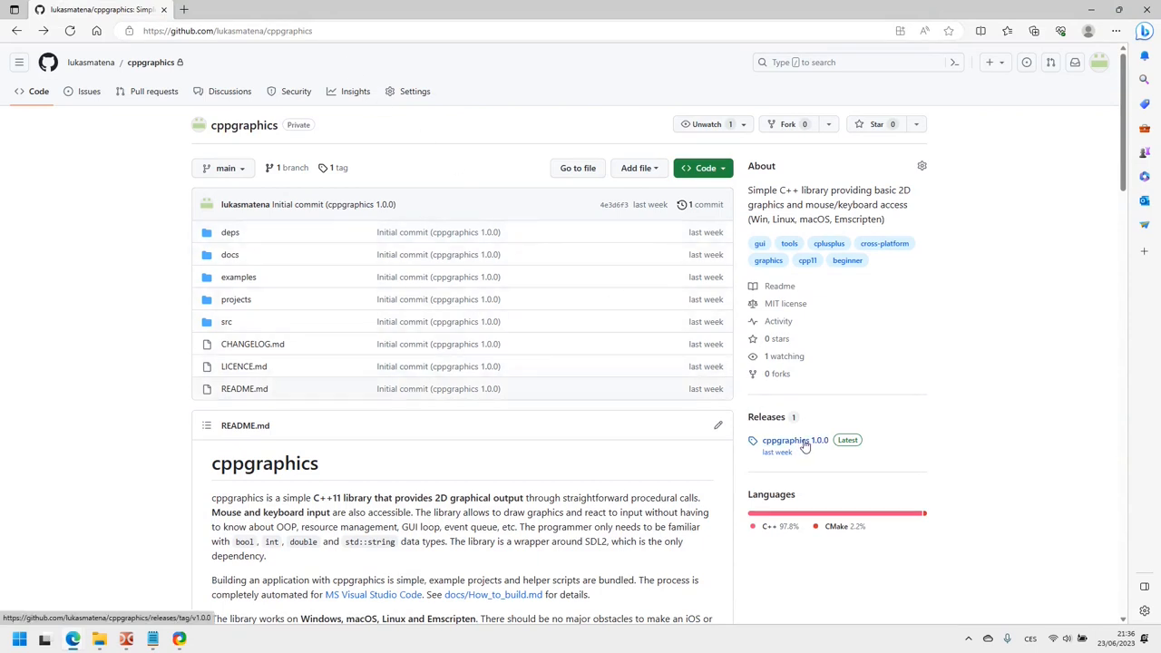
left_click(793, 440)
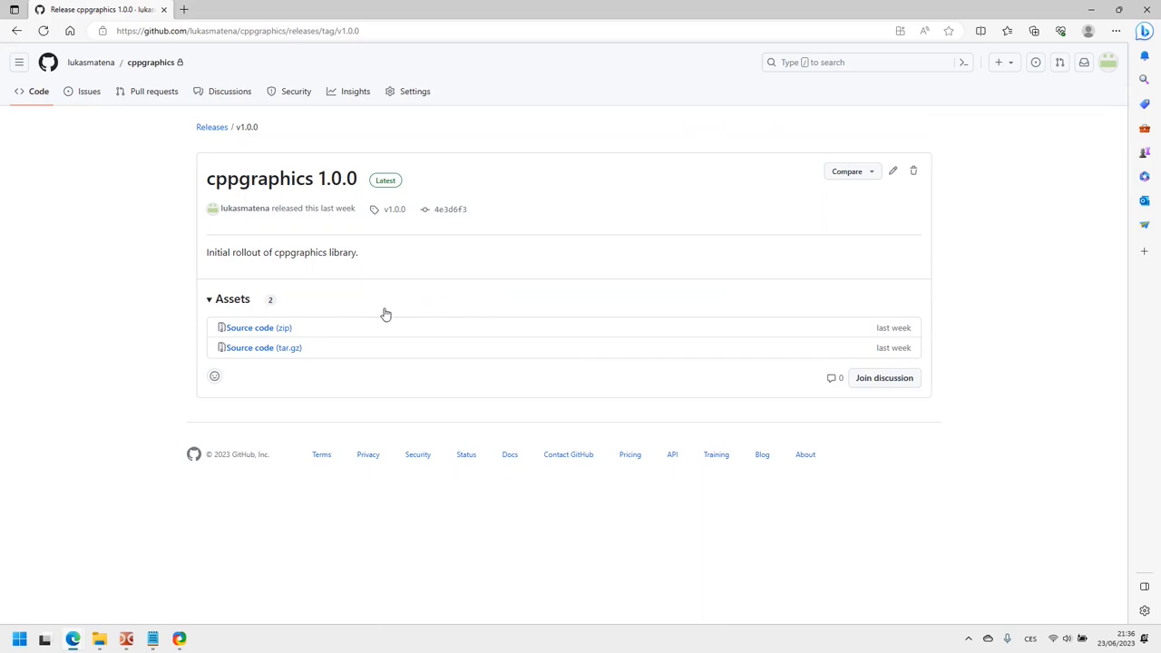
left_click(258, 328)
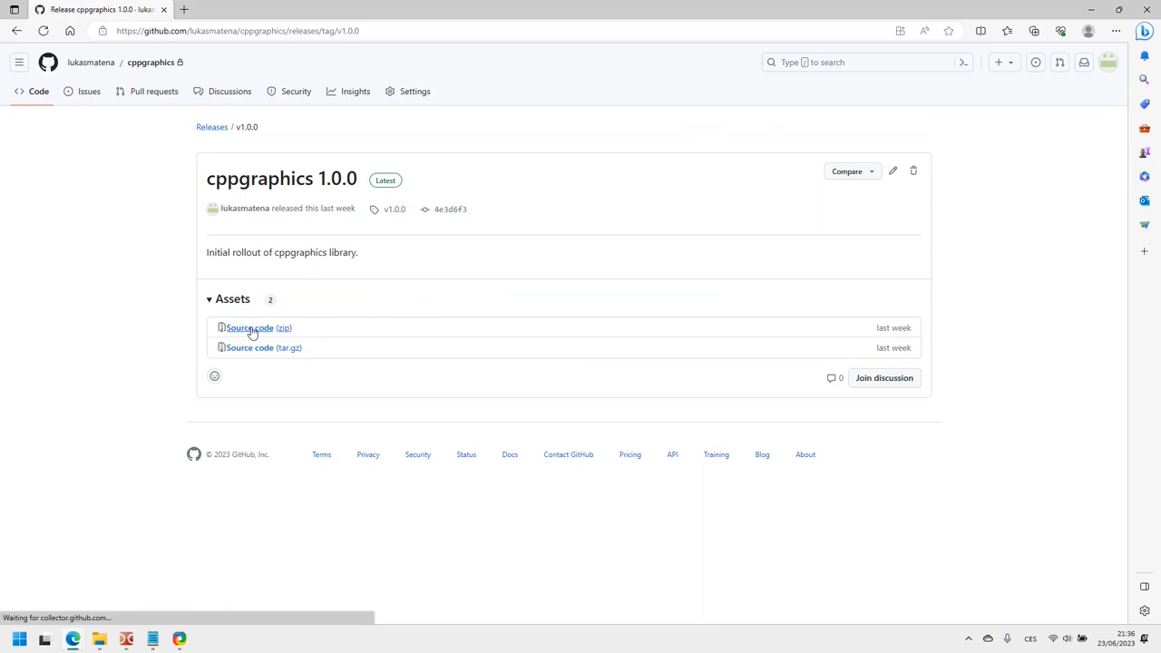
left_click(257, 327)
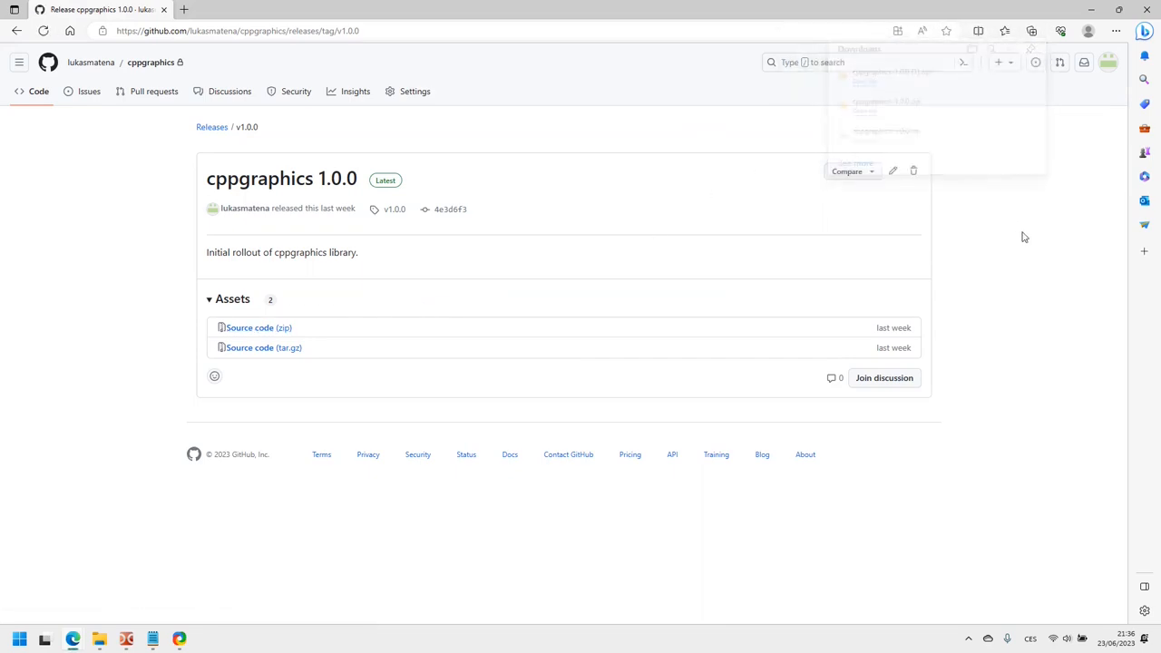
mouse_move(99, 639)
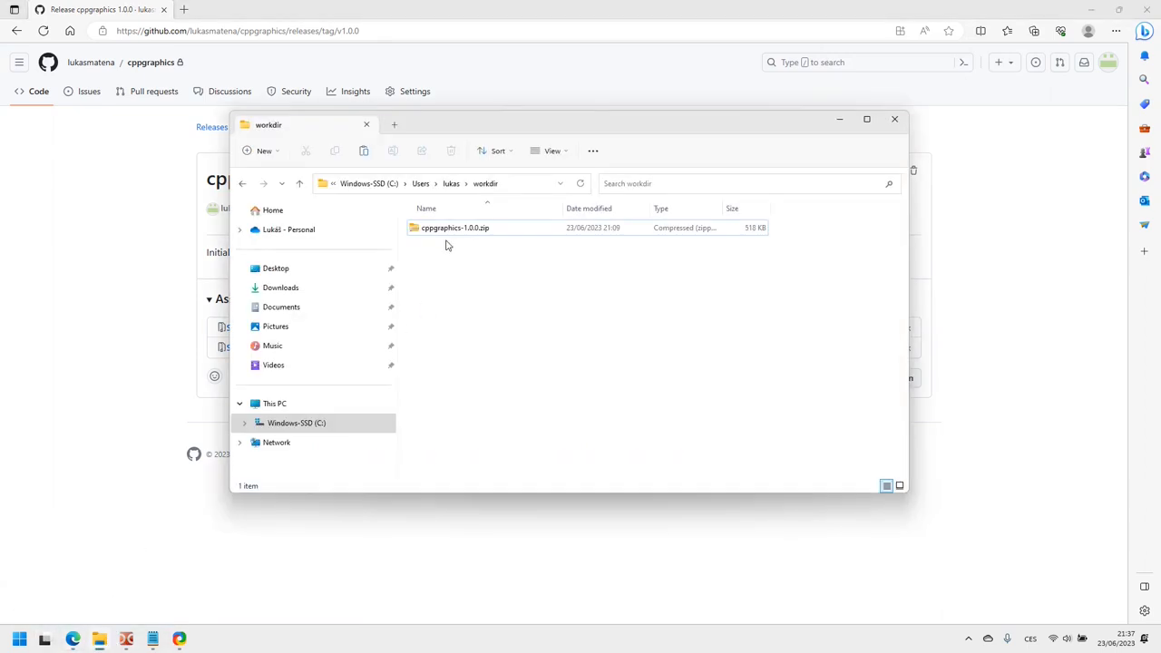
- Extract the cppgraphics-1.0.0 zip into workdir and open the extracted folder
left_click(454, 227)
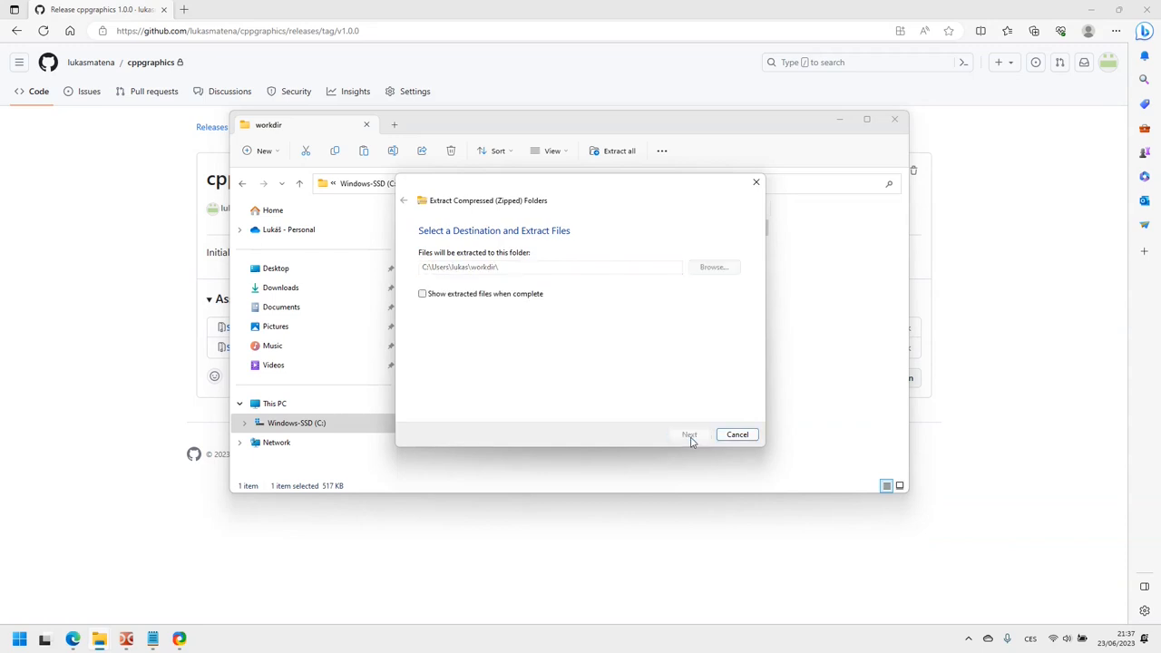
left_click(689, 435)
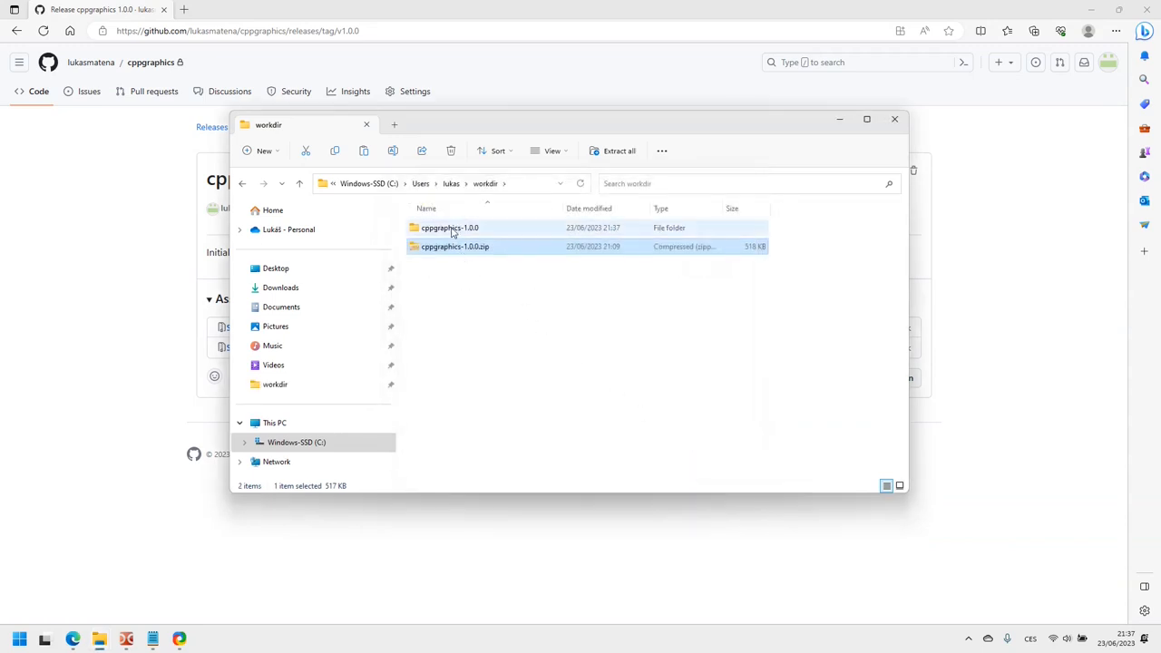
double_click(450, 228)
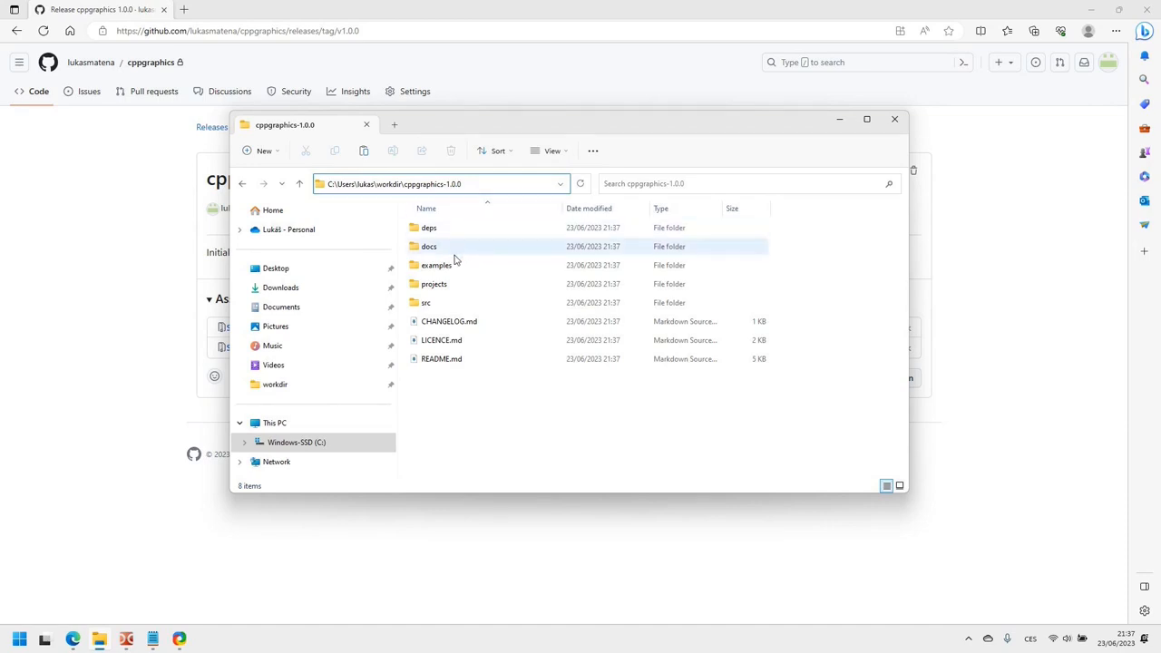
- Open the projects folder and copy the 000_template_windows folder
left_click(434, 284)
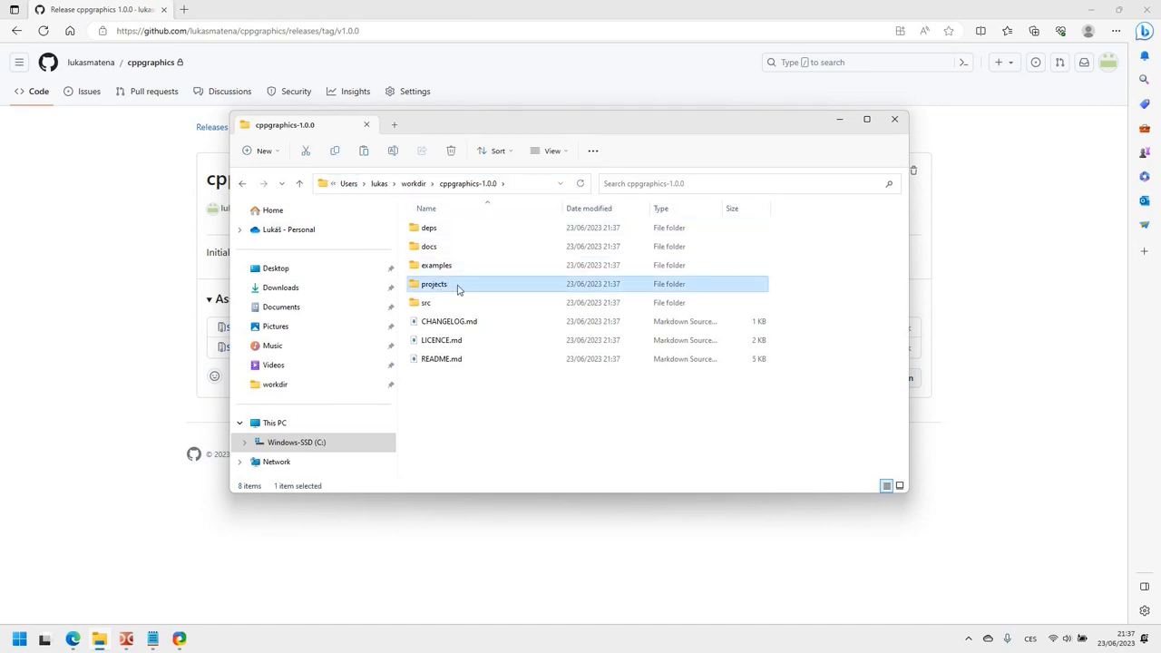
double_click(433, 284)
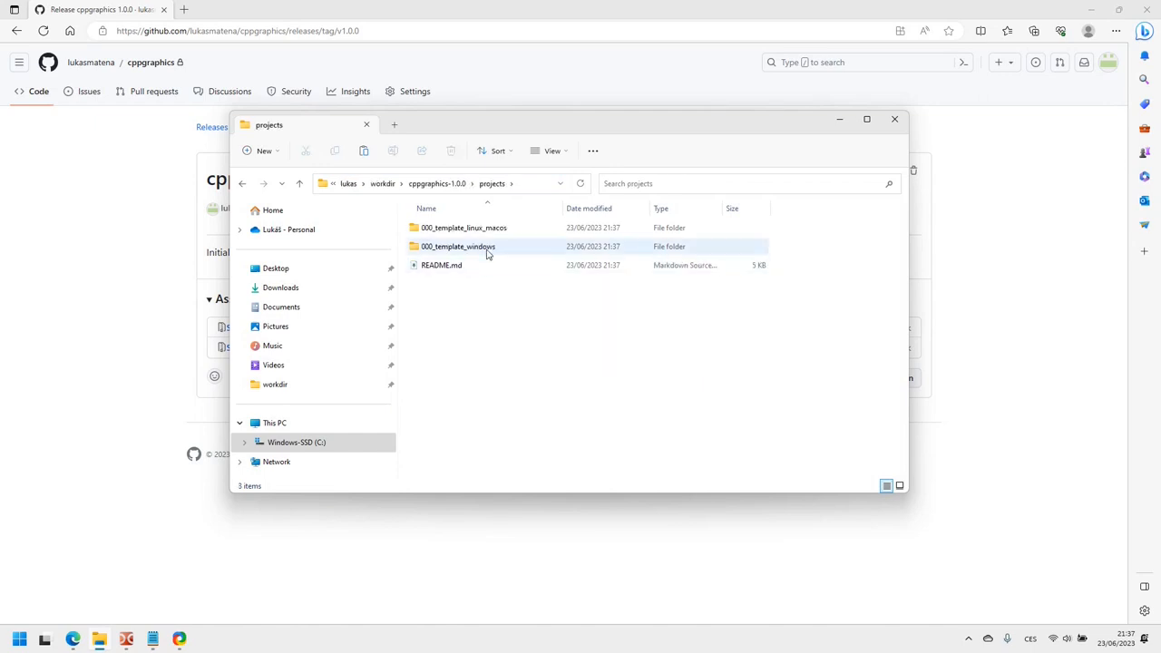
right_click(458, 246)
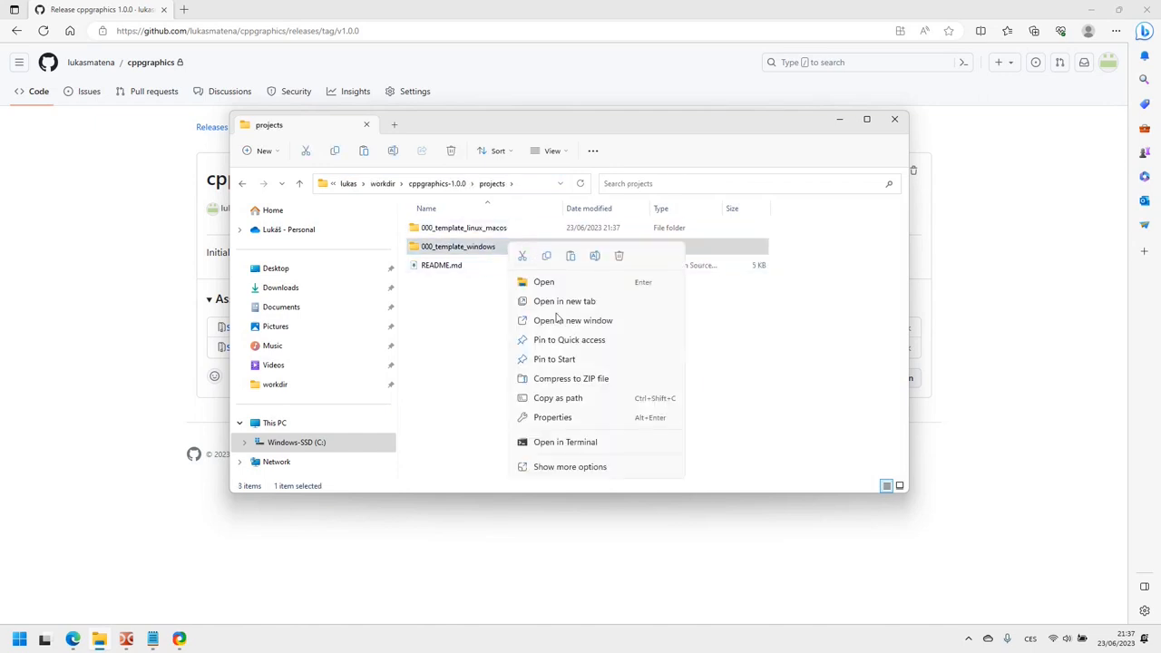
left_click(544, 337)
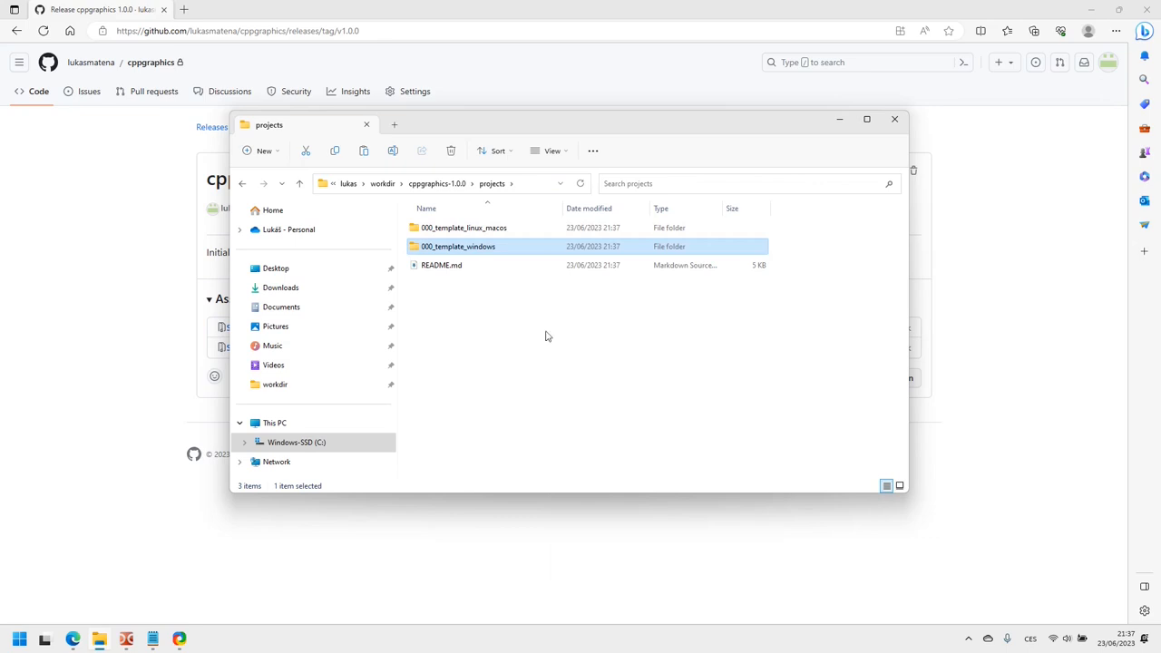
- Paste the copy, rename it 001_my_first_project, and launch VS Code from the Start menu
right_click(458, 246)
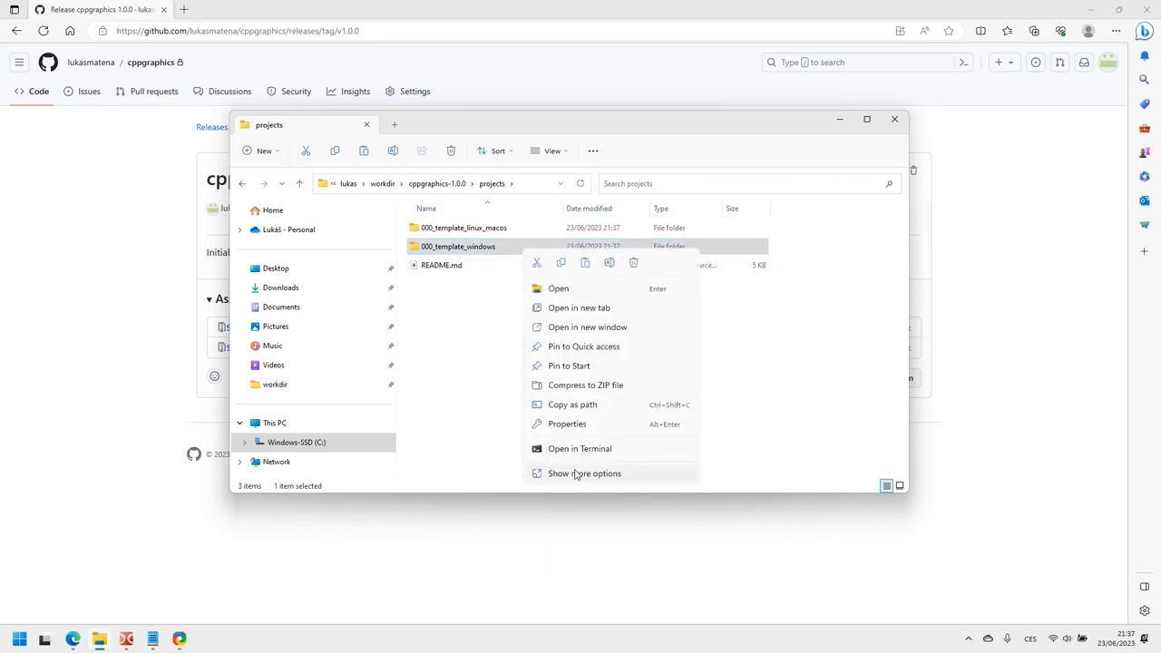
left_click(521, 312)
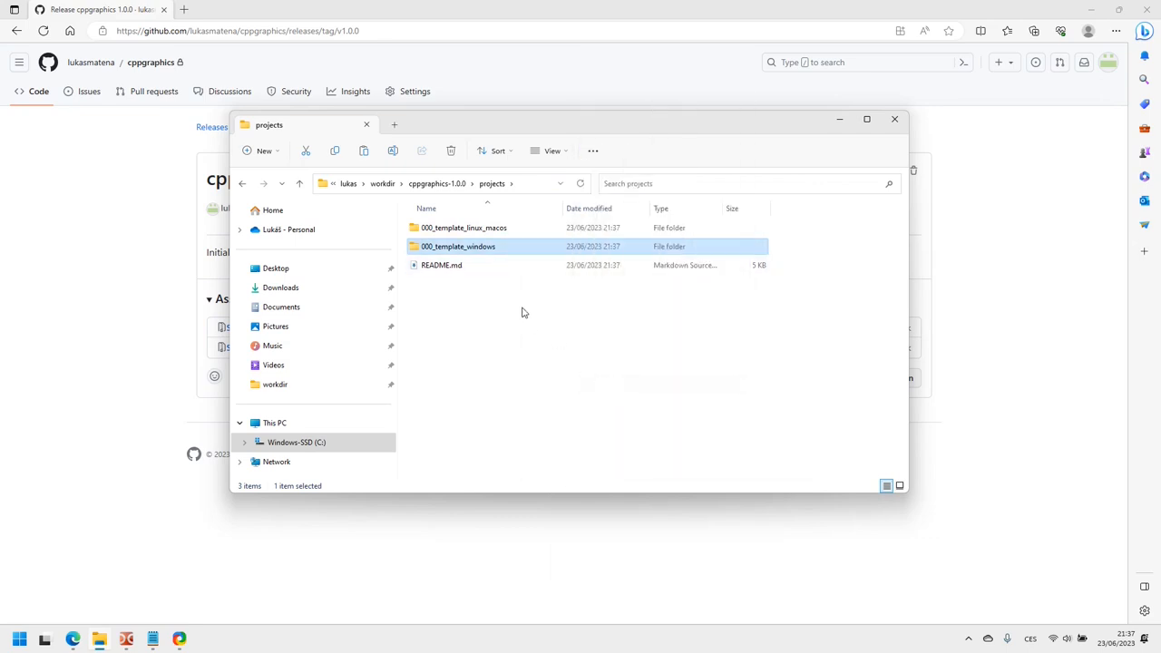
right_click(522, 313)
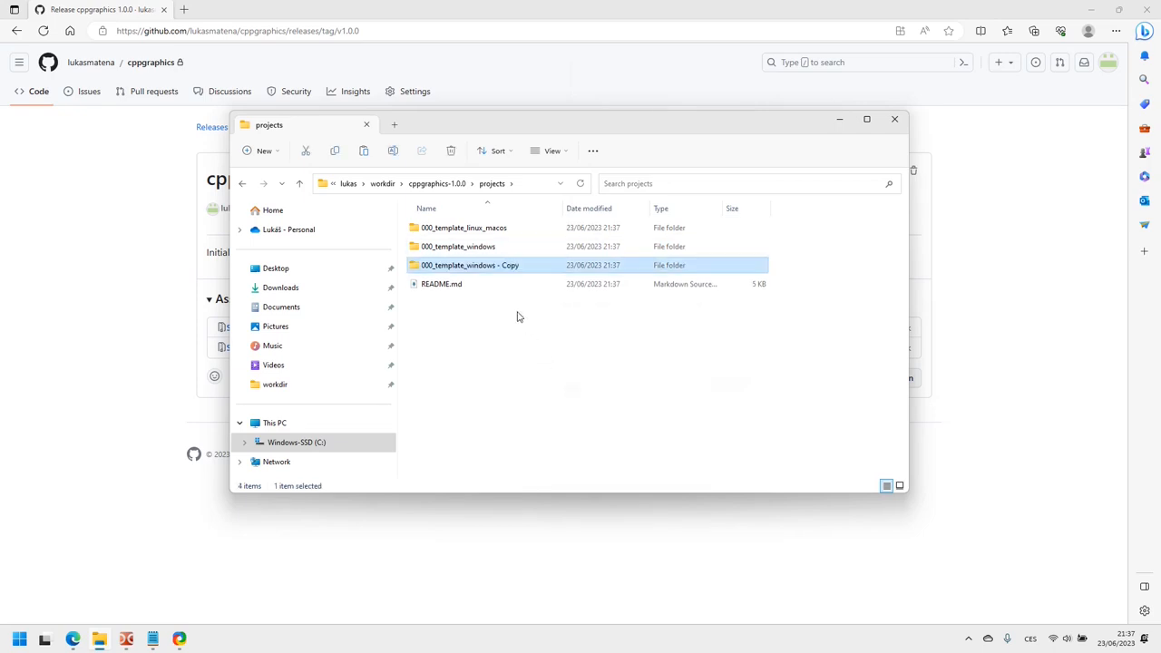
left_click(469, 265)
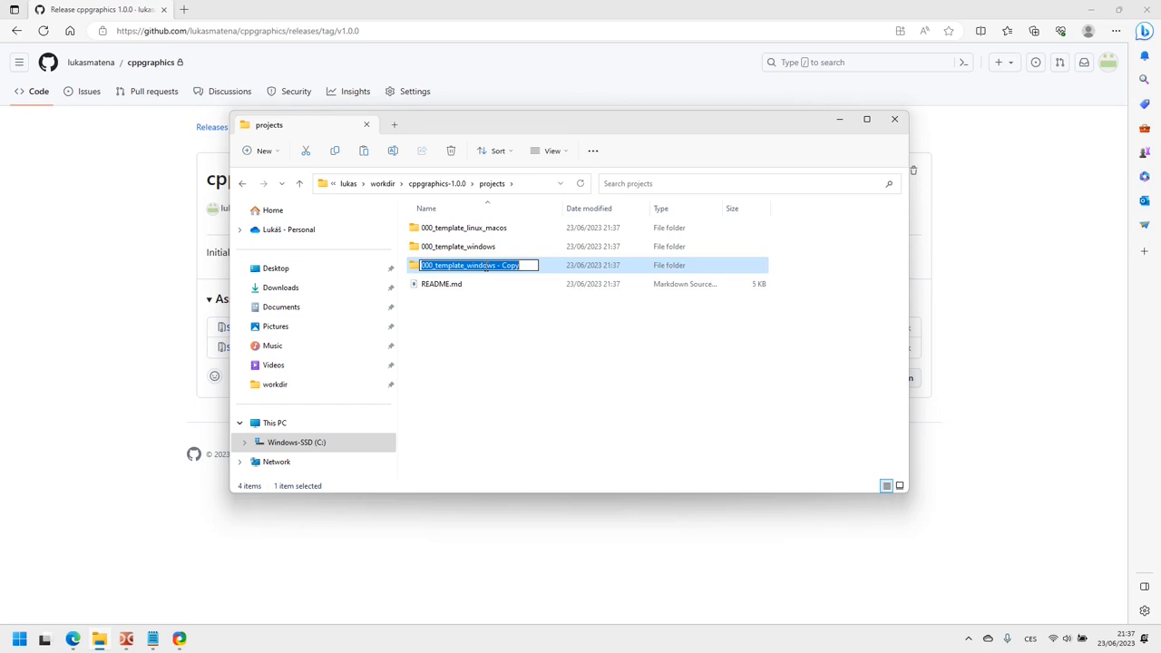
type("001_my_first_project")
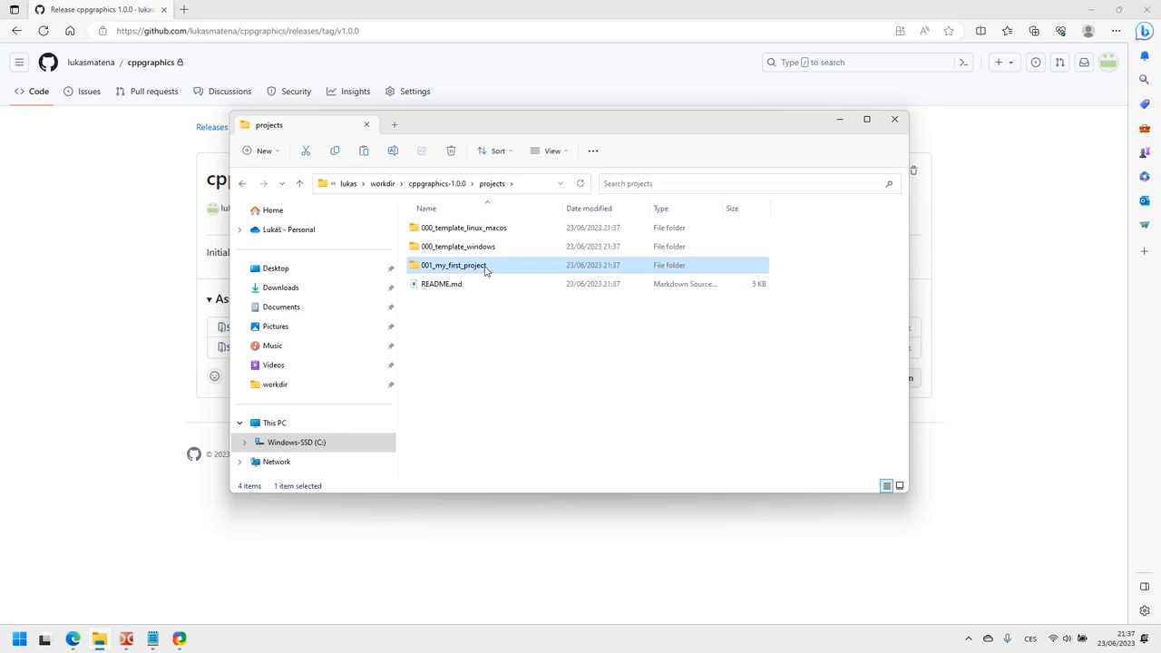
mouse_move(505, 269)
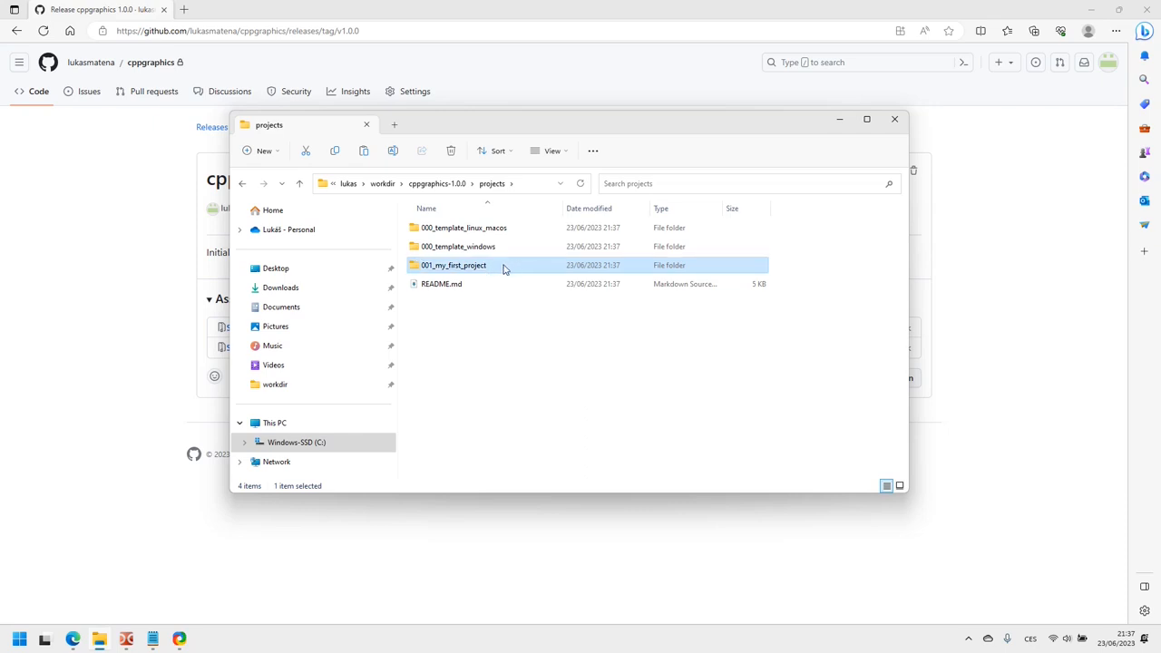
mouse_move(489, 348)
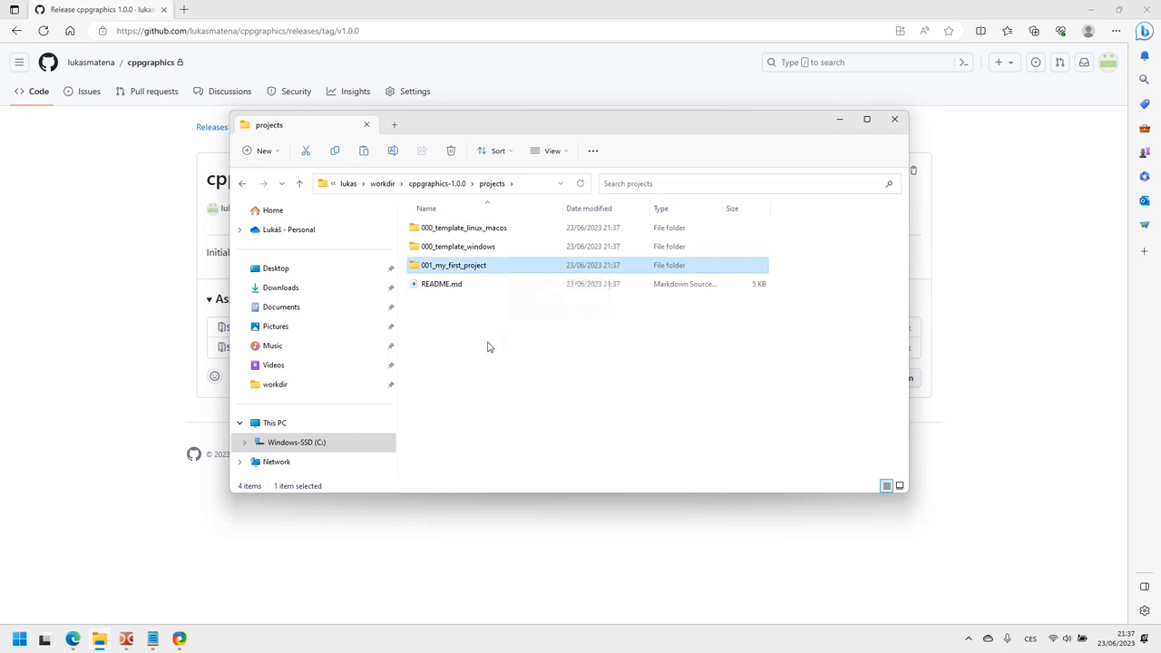
left_click(19, 639)
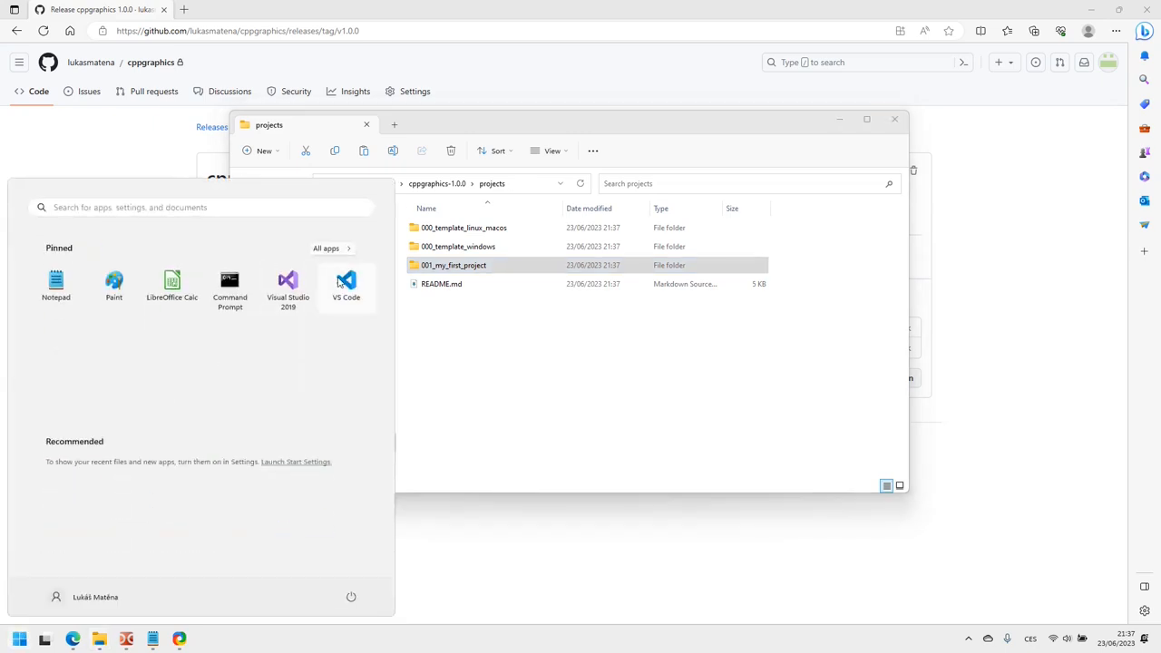
left_click(345, 286)
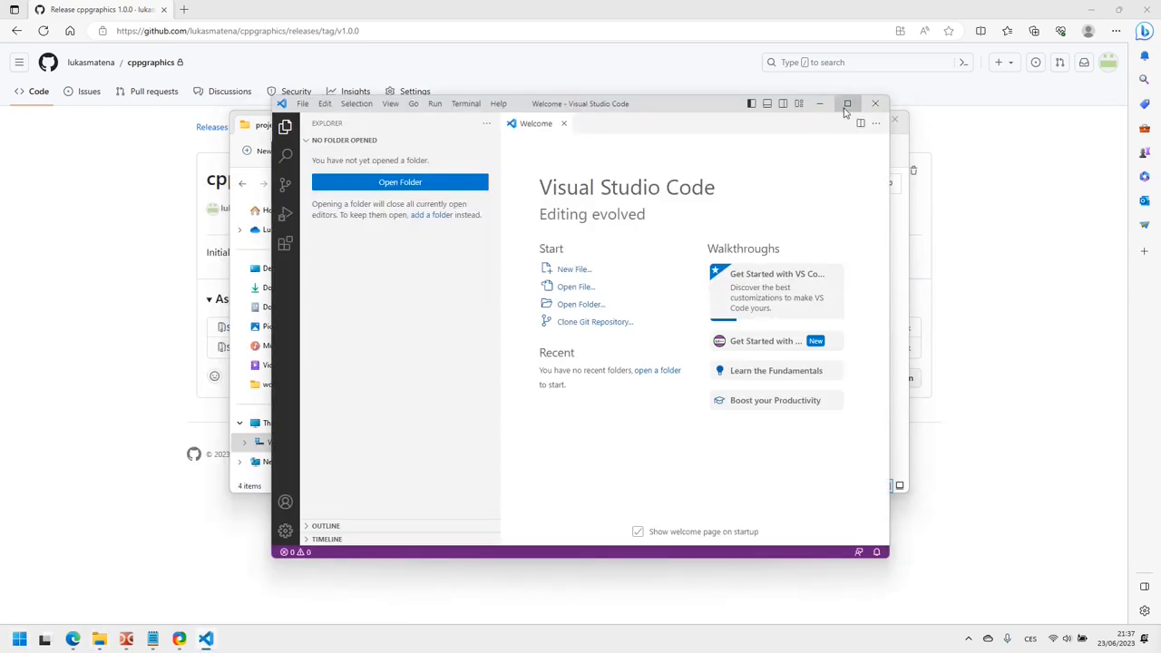
- Maximize VS Code and open workdir\cppgraphics-1.0.0\projects\001_my_first_project as the workspace
left_click(846, 103)
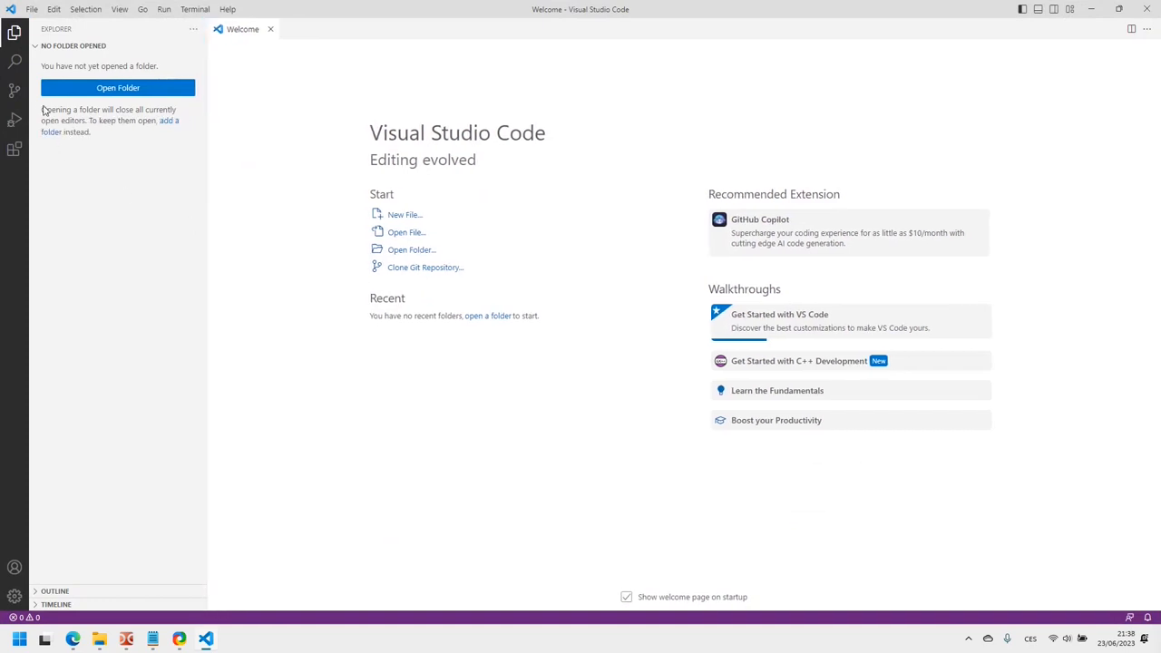
mouse_move(14, 32)
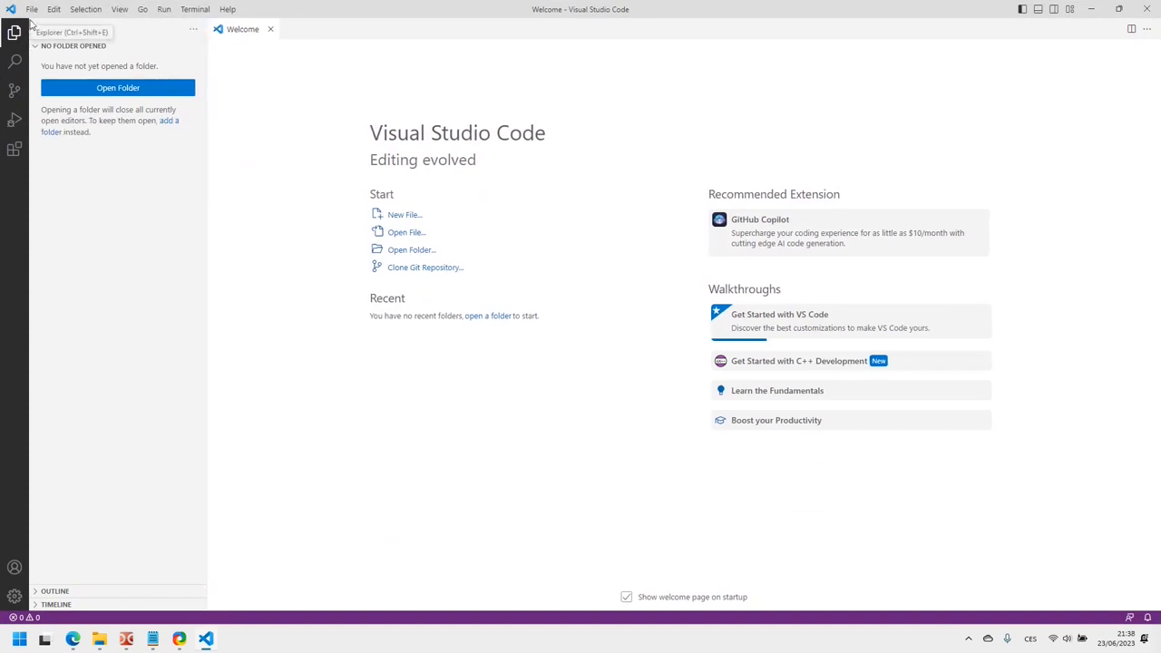
left_click(32, 9)
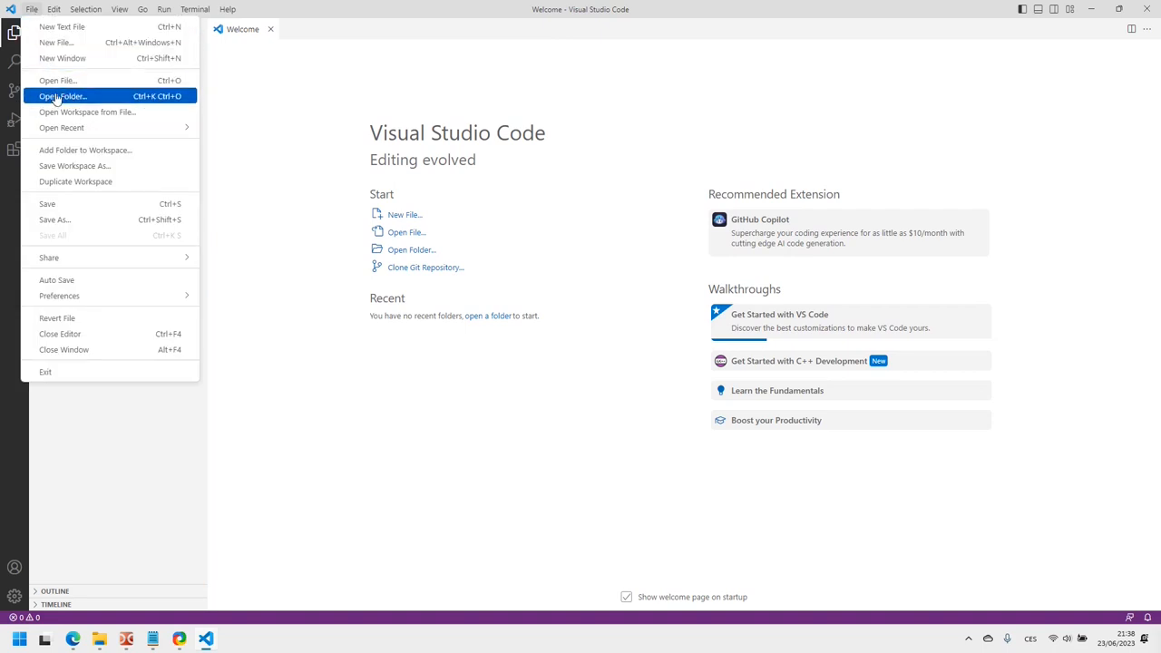
left_click(63, 95)
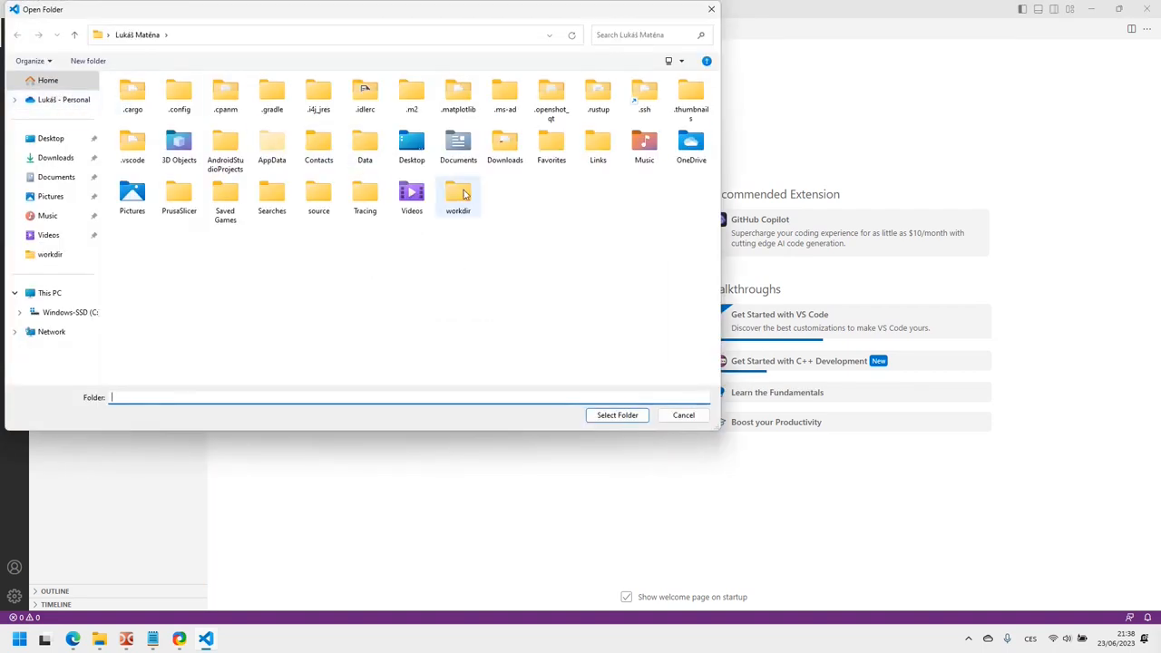
double_click(458, 193)
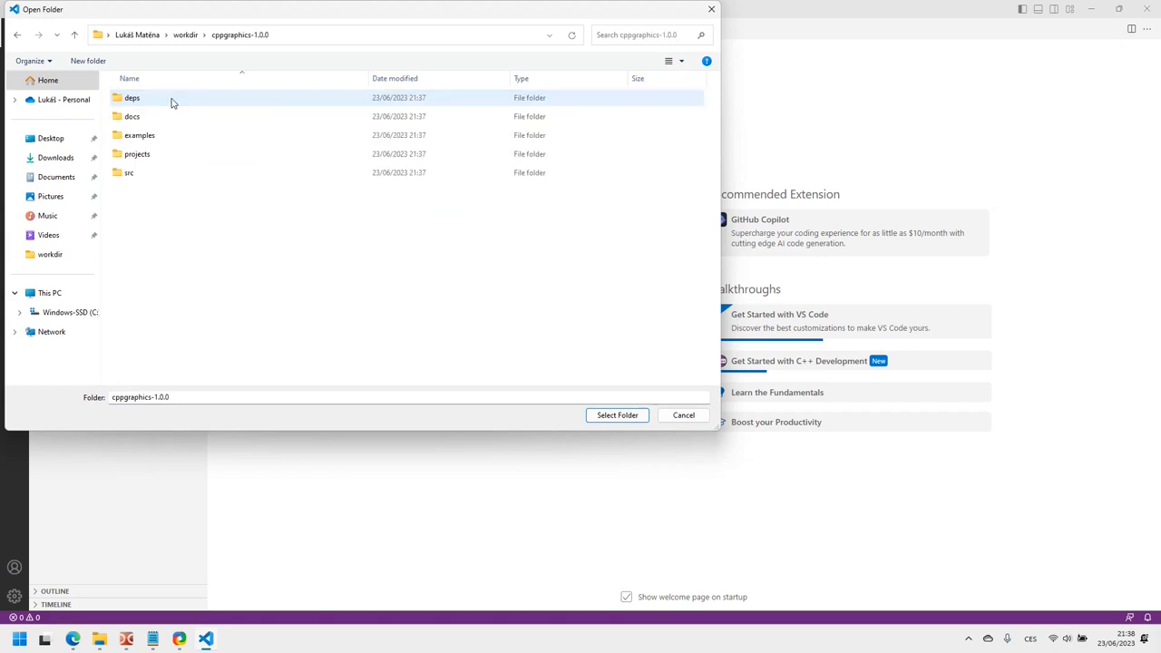
double_click(137, 154)
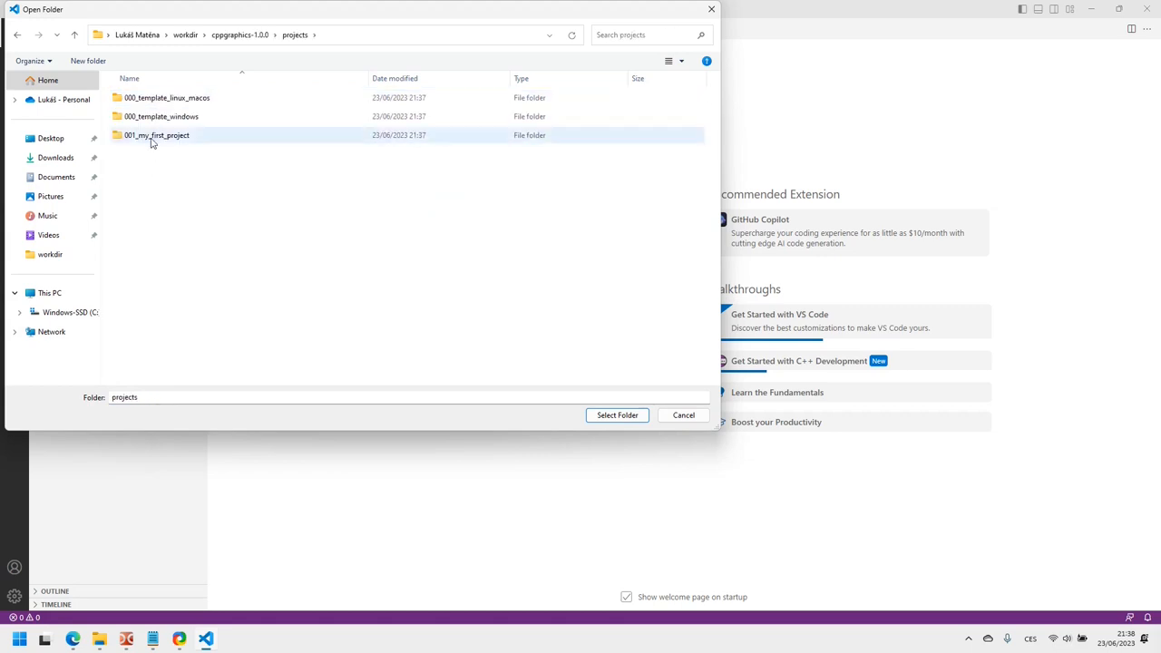
left_click(156, 134)
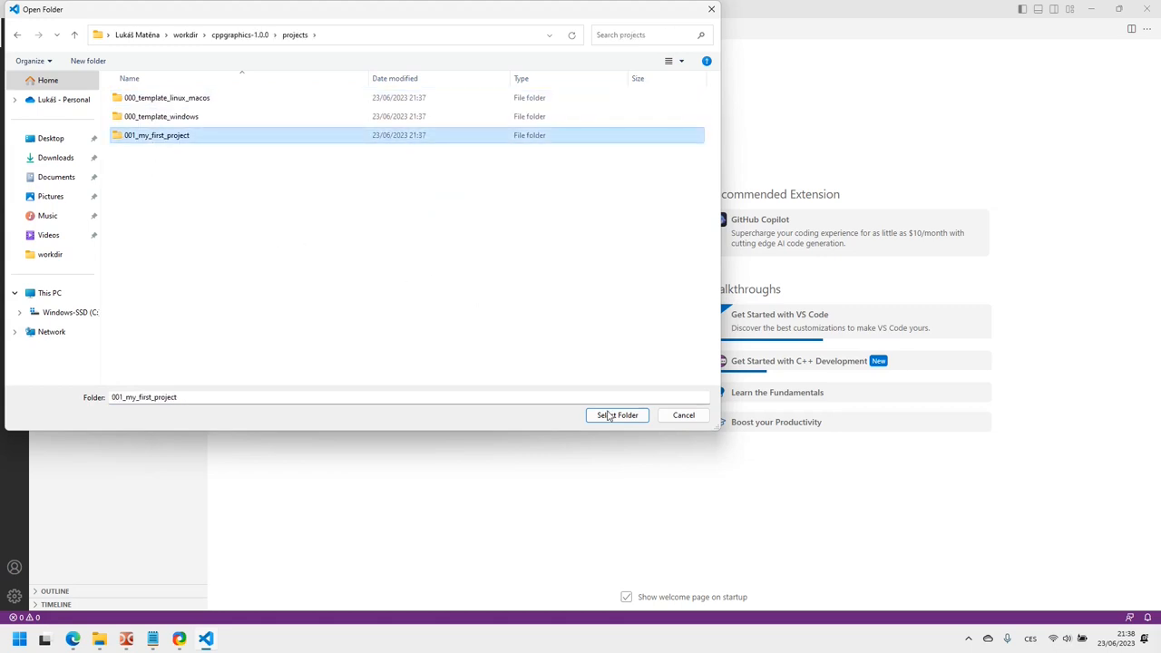
left_click(617, 414)
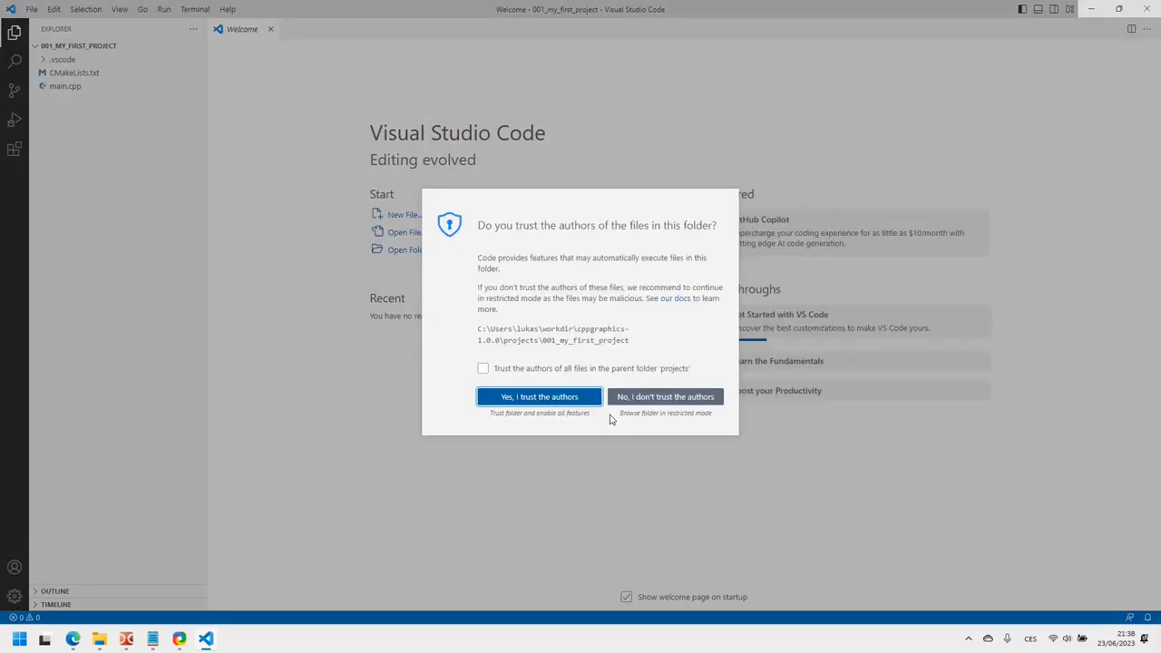
mouse_move(538, 396)
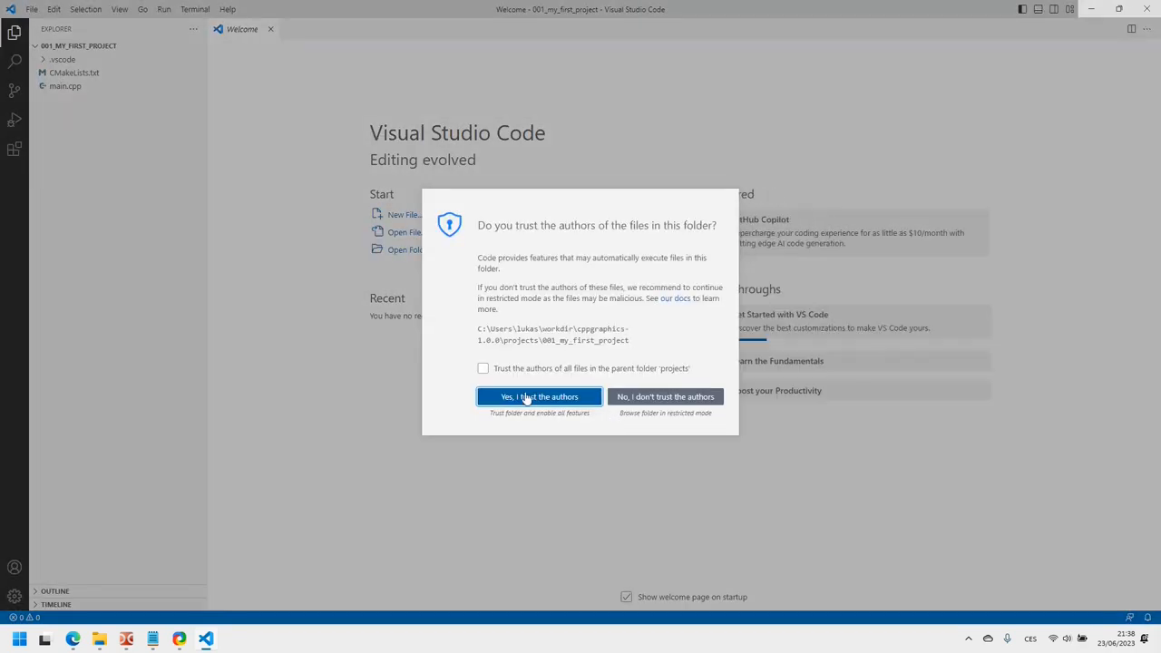
- Trust the authors of the 001_my_first_project folder
left_click(538, 396)
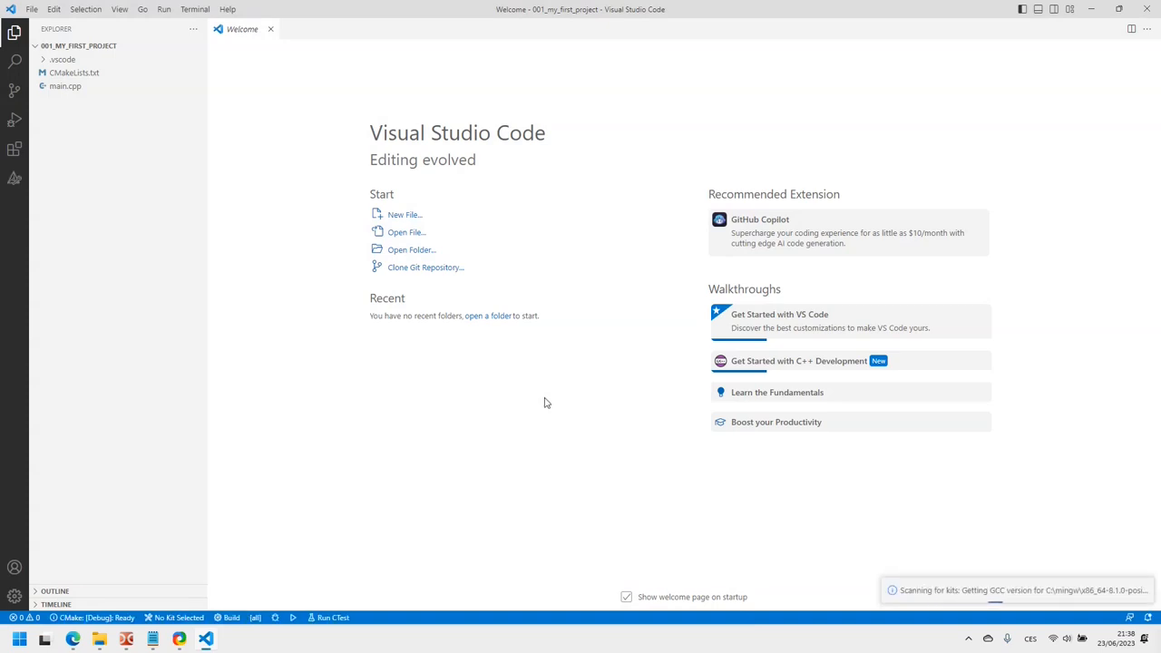
mouse_move(490, 419)
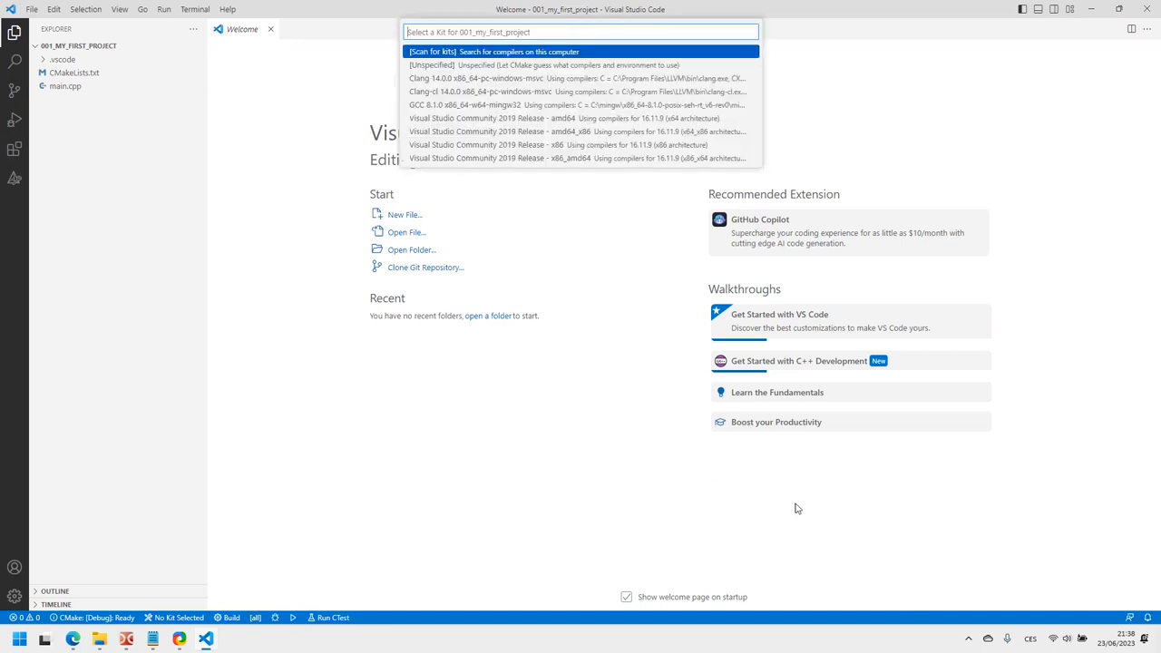
mouse_move(511, 187)
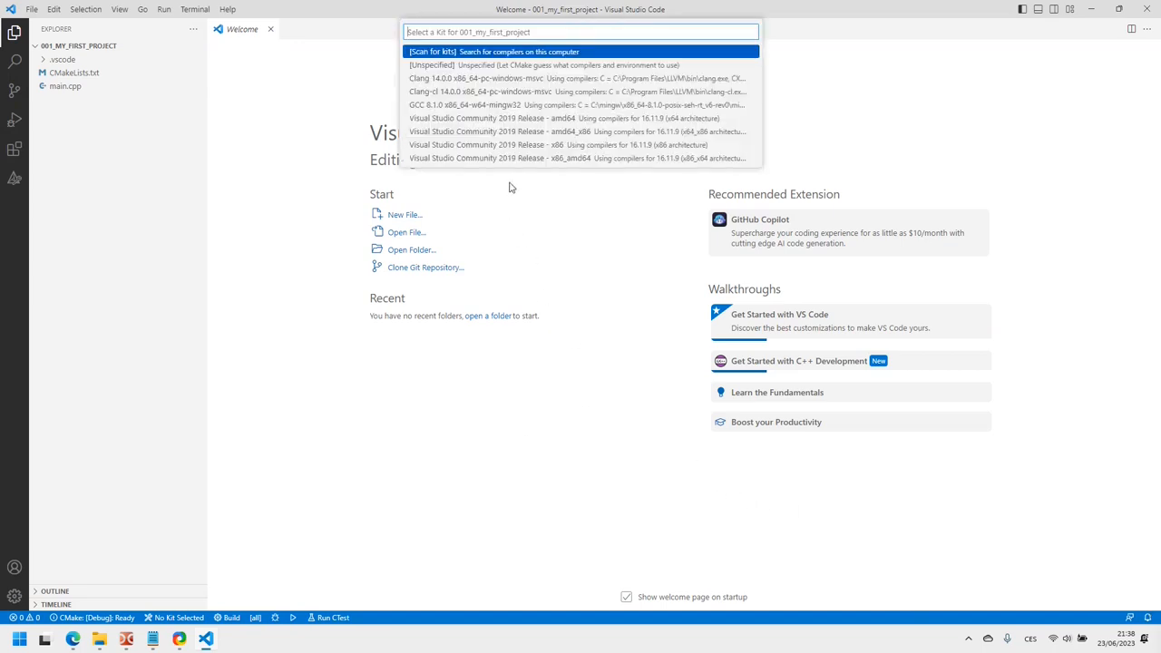
mouse_move(529, 116)
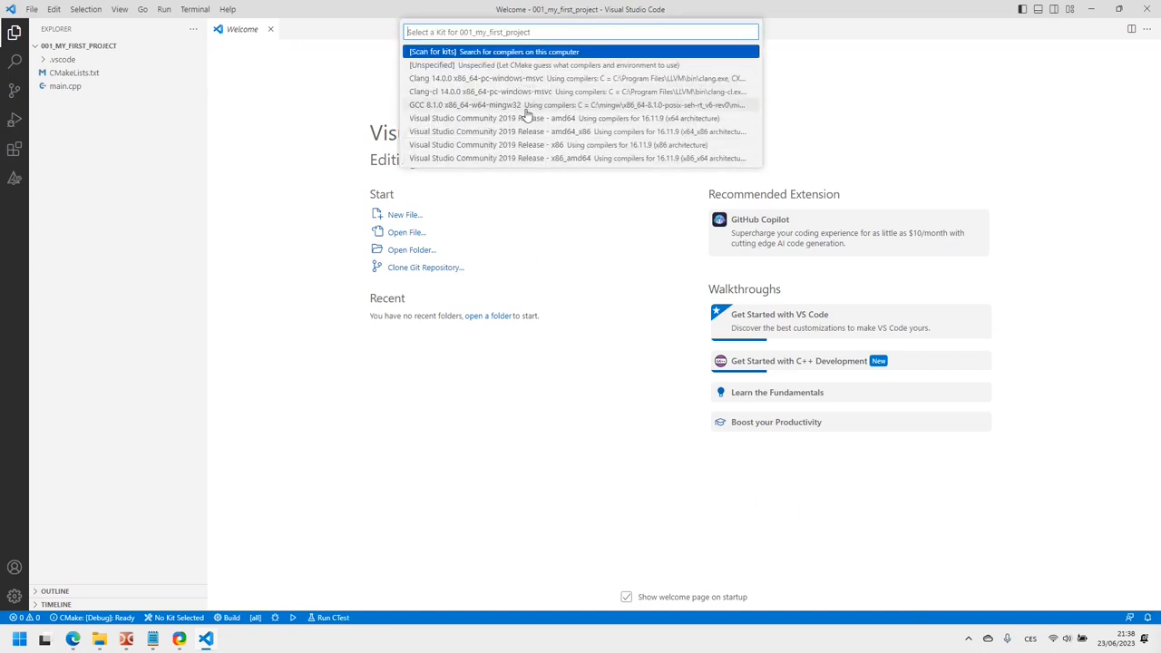
mouse_move(538, 124)
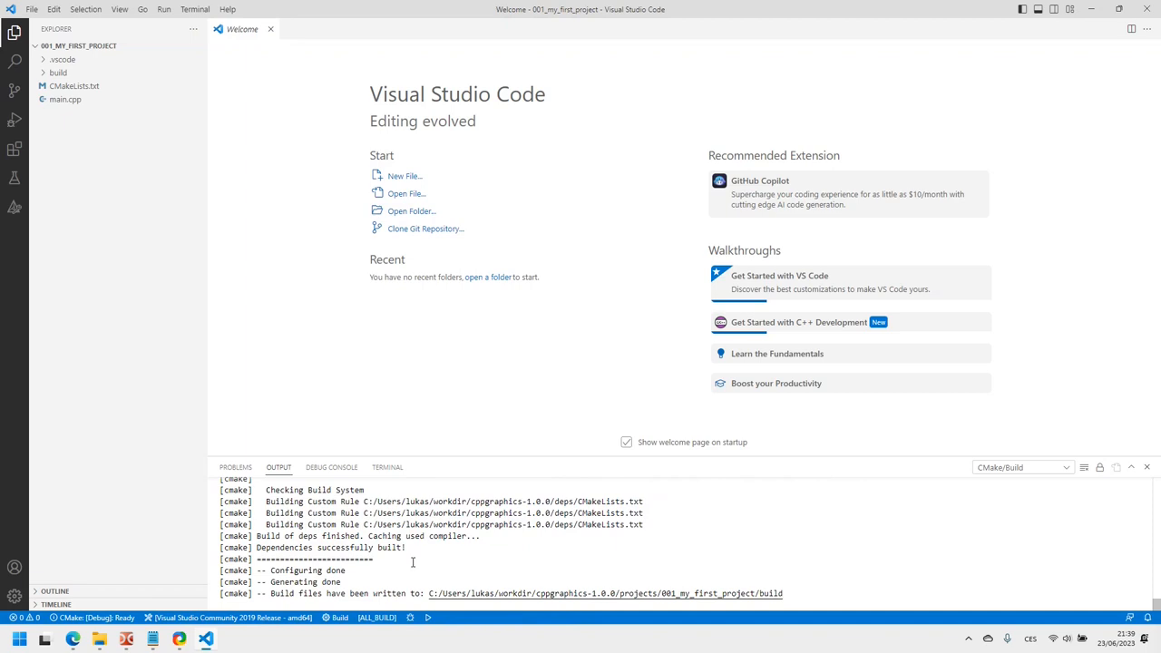
mouse_move(13, 33)
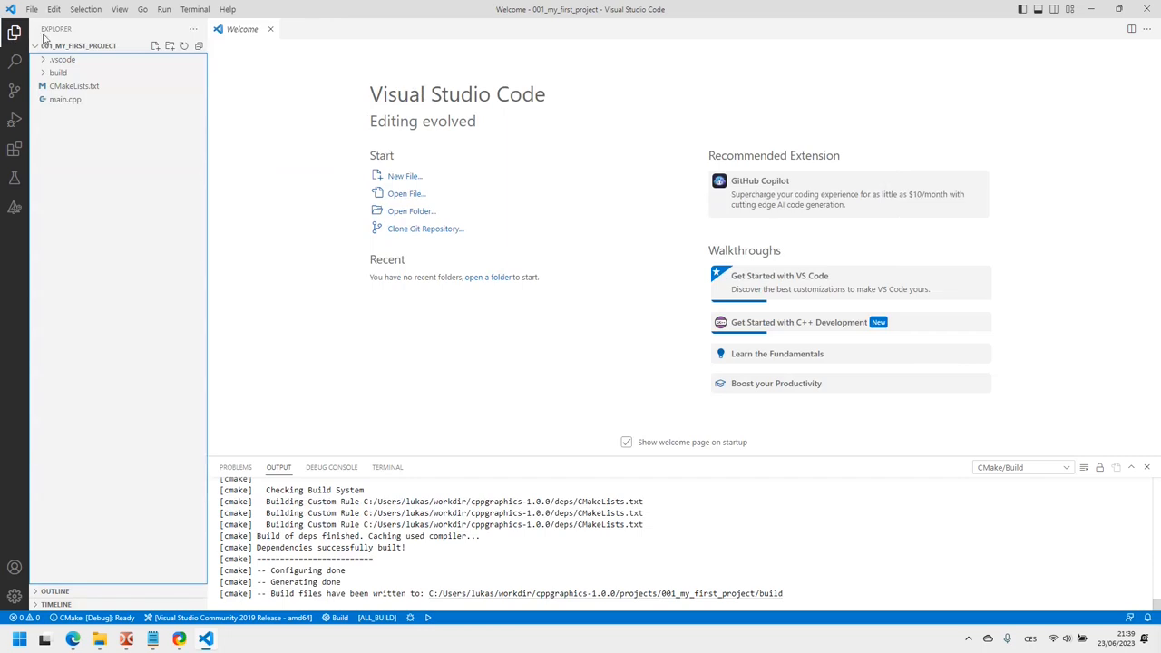
- Open main.cpp, run the project and close the black cppgraphics window
double_click(65, 99)
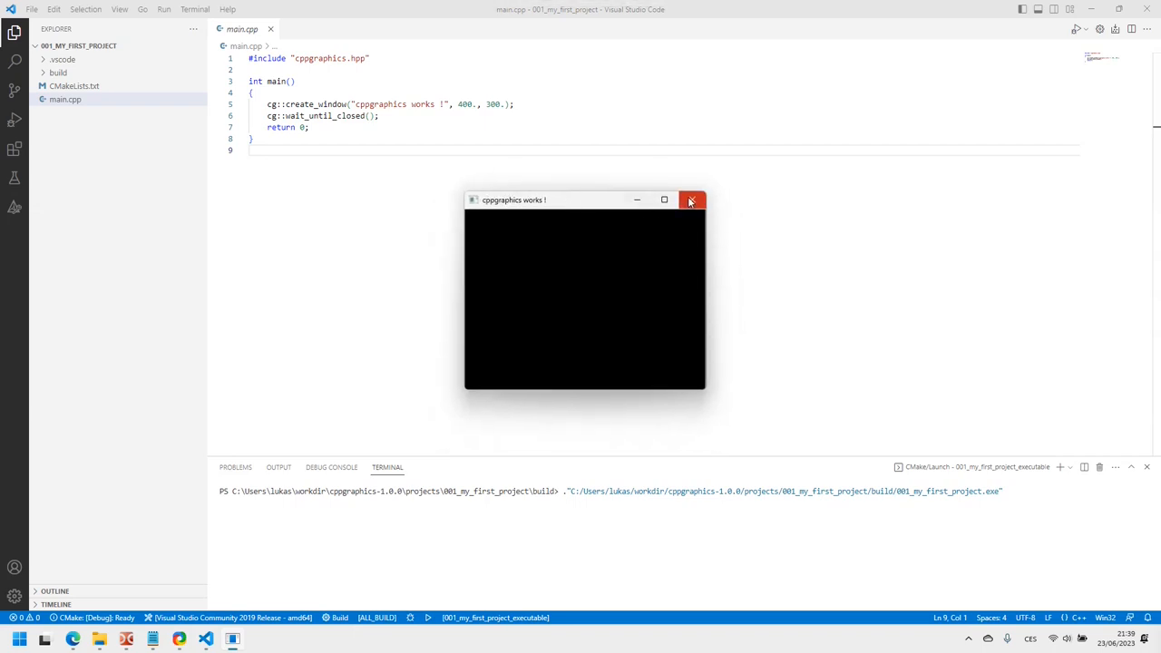
left_click(691, 199)
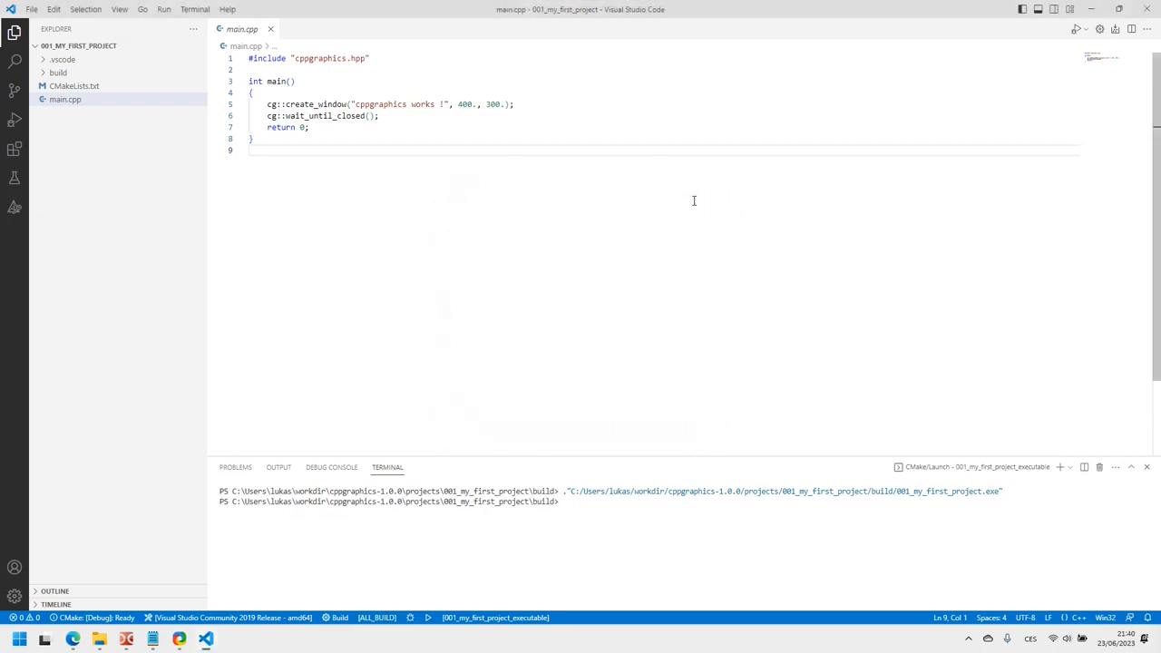
mouse_move(585, 298)
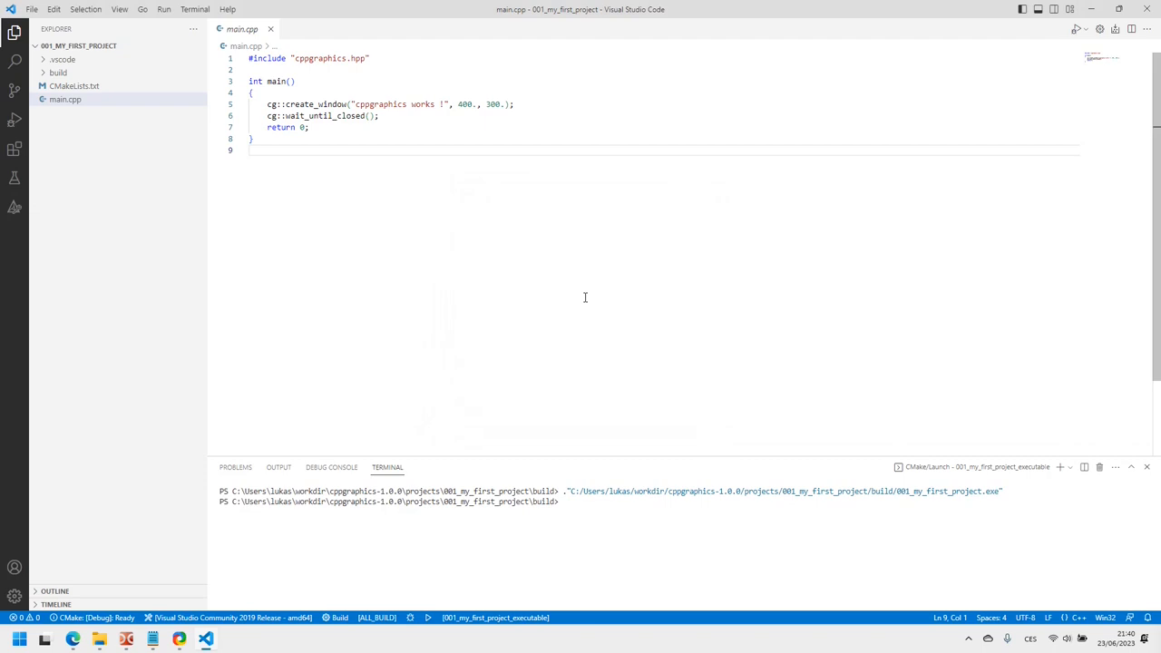
mouse_move(573, 302)
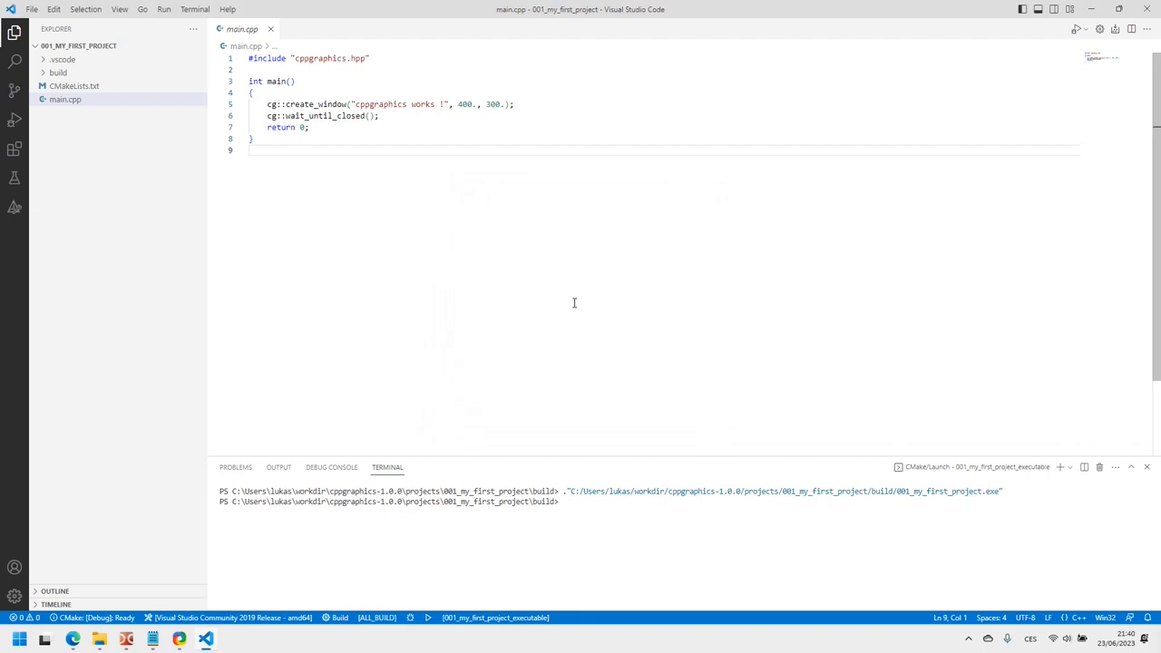
mouse_move(279, 467)
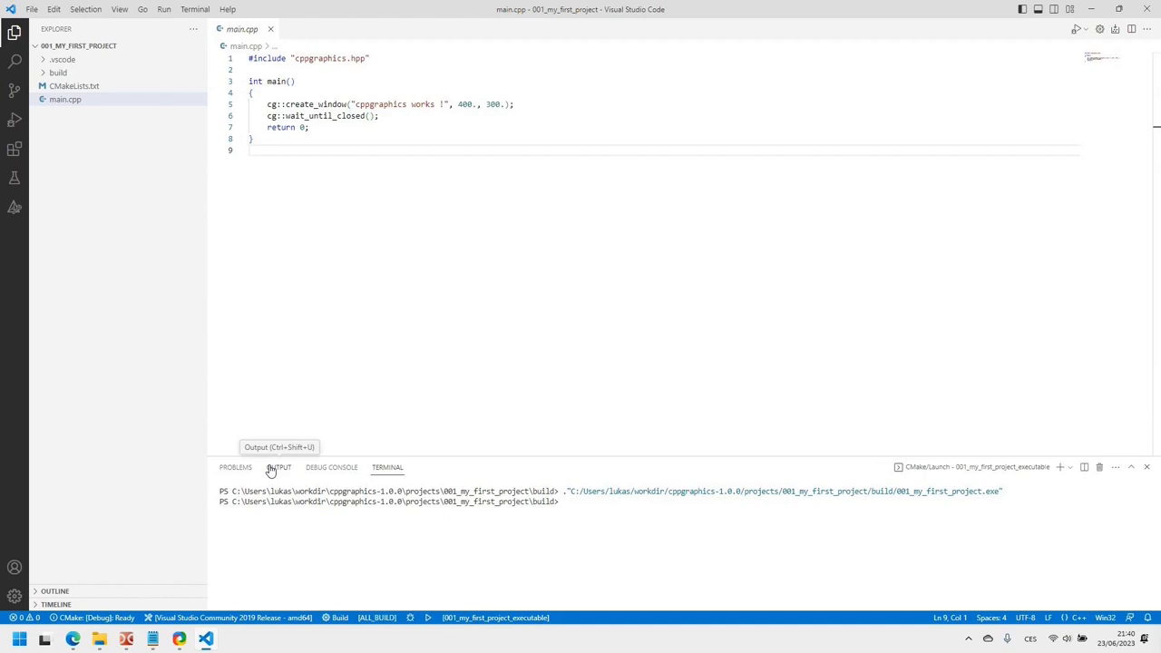
- Show the build log in the bottom panel's Output tab
left_click(278, 467)
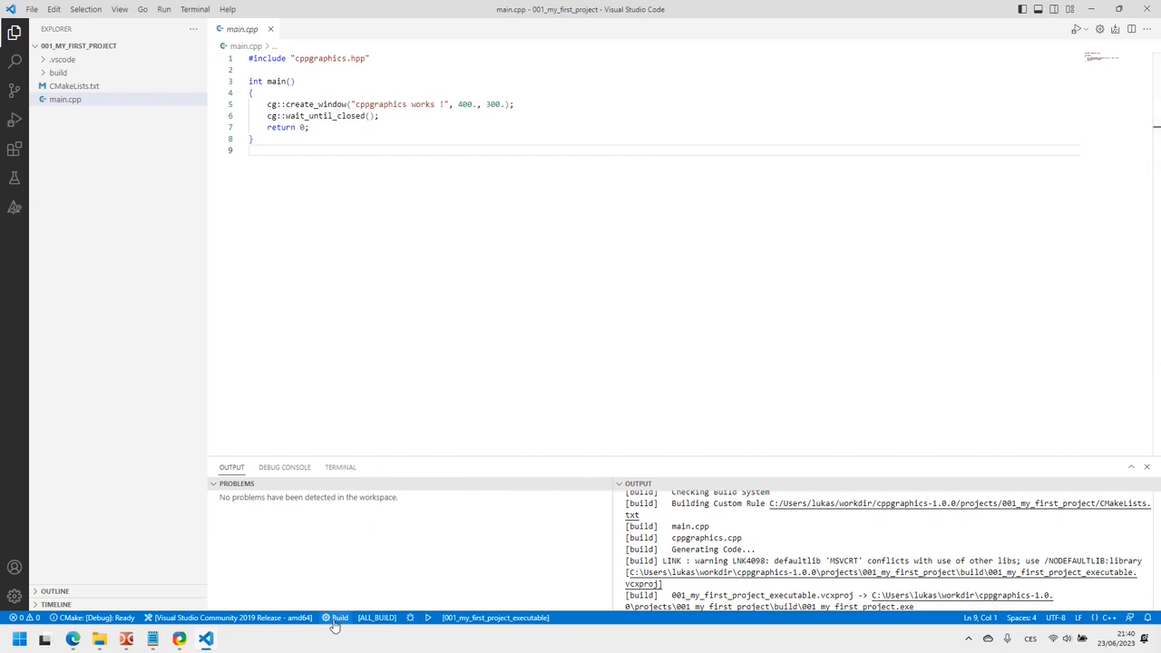
mouse_move(410, 617)
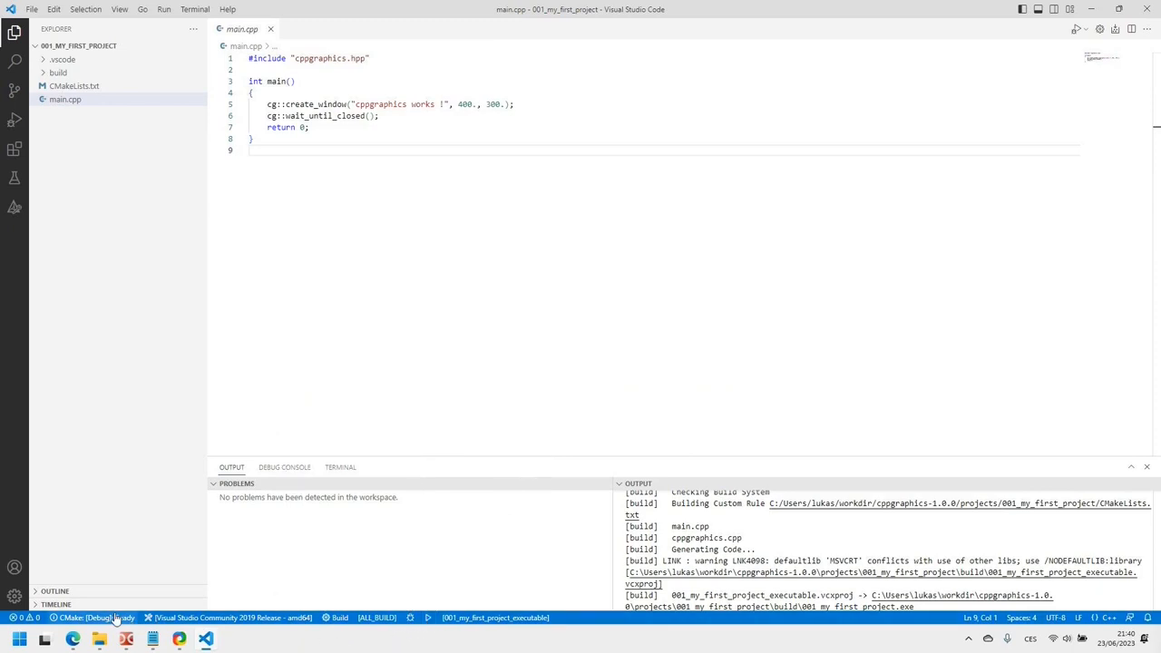
- Rerun the CMake configuration from the 'CMake: [Debug]: Ready' status bar item
left_click(95, 618)
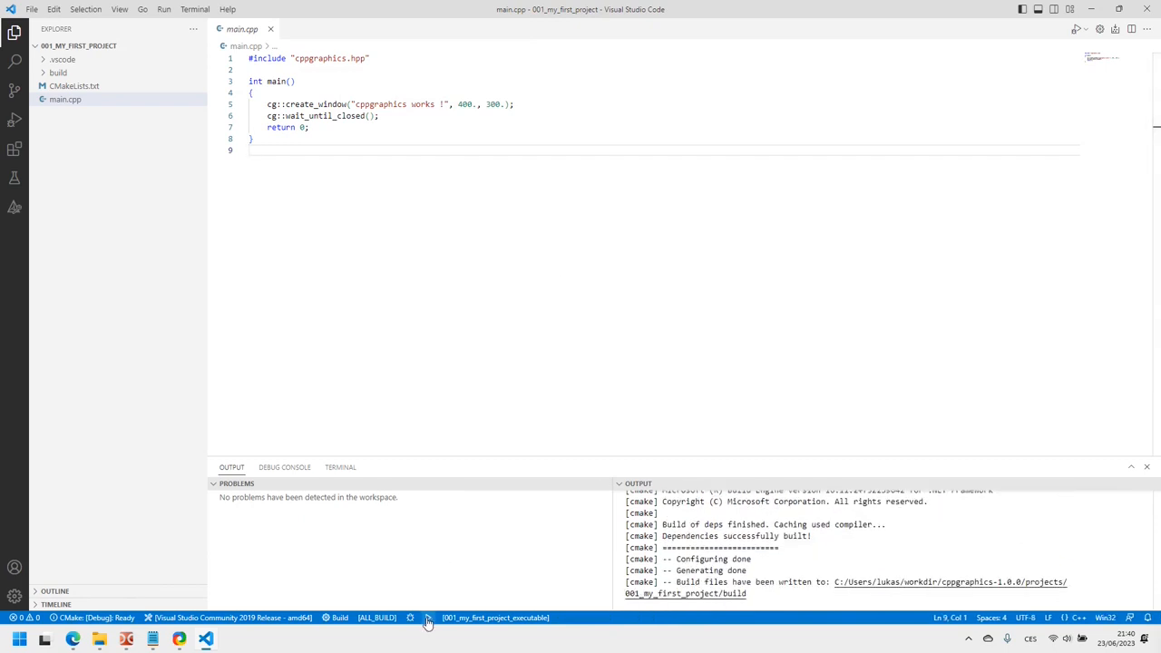
- Launch the built project again and switch the panel back to the terminal
left_click(428, 618)
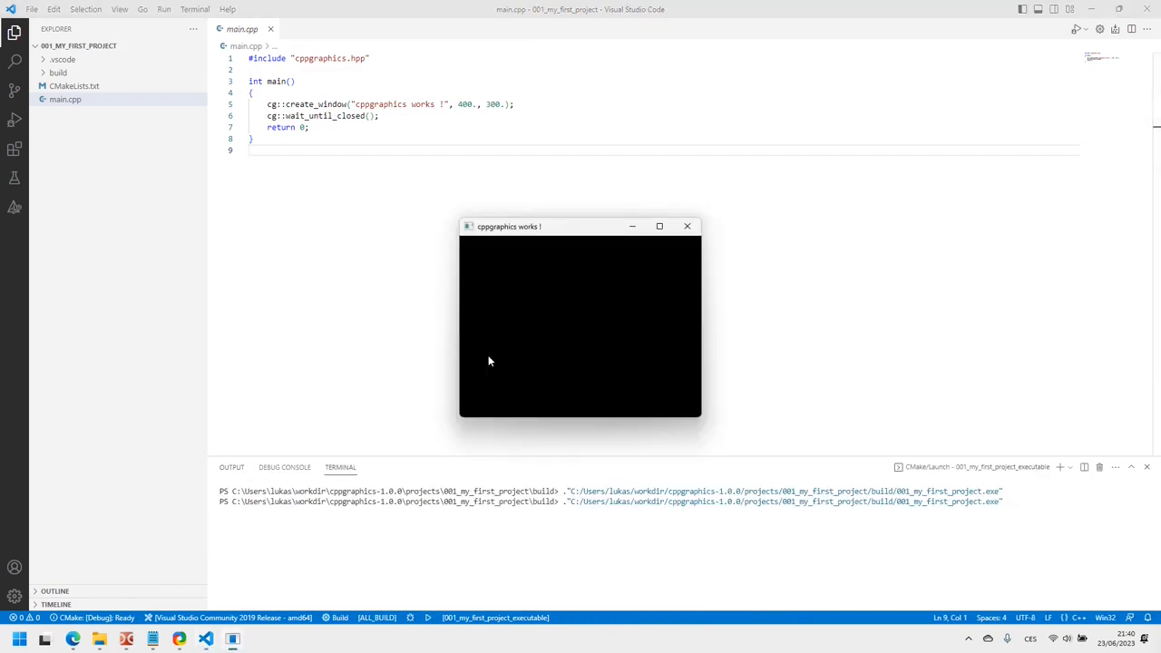
mouse_move(340, 467)
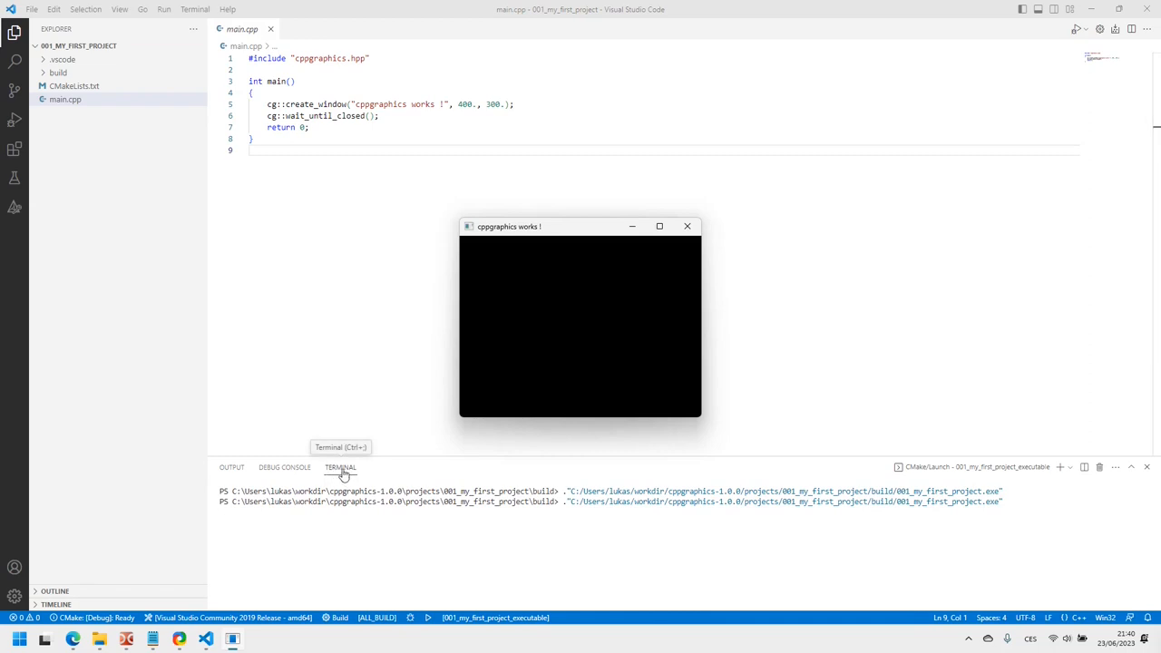
left_click(686, 226)
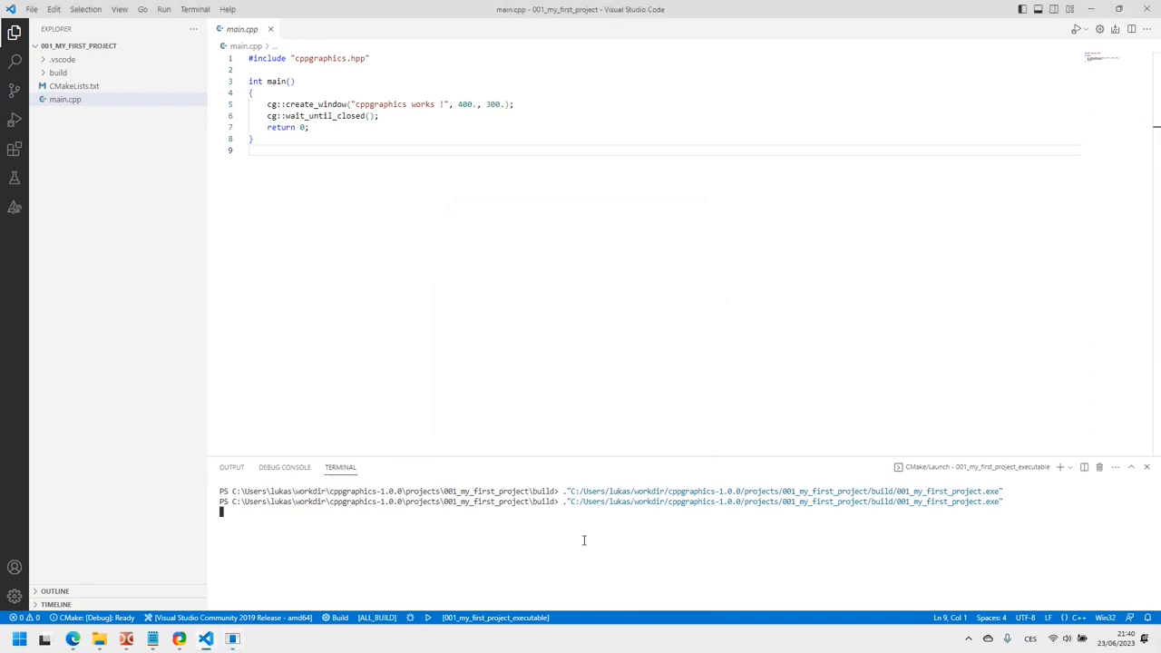
mouse_move(579, 536)
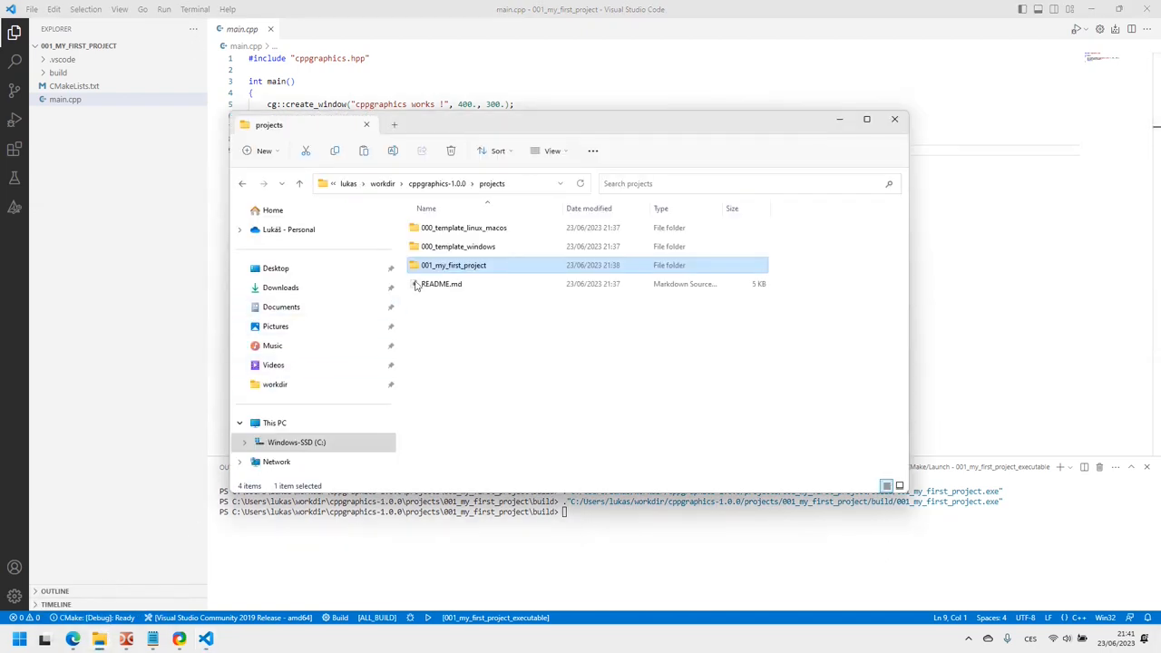
- Run 001_my_first_project.exe from its build folder, move its black window, then return to main.cpp
double_click(453, 265)
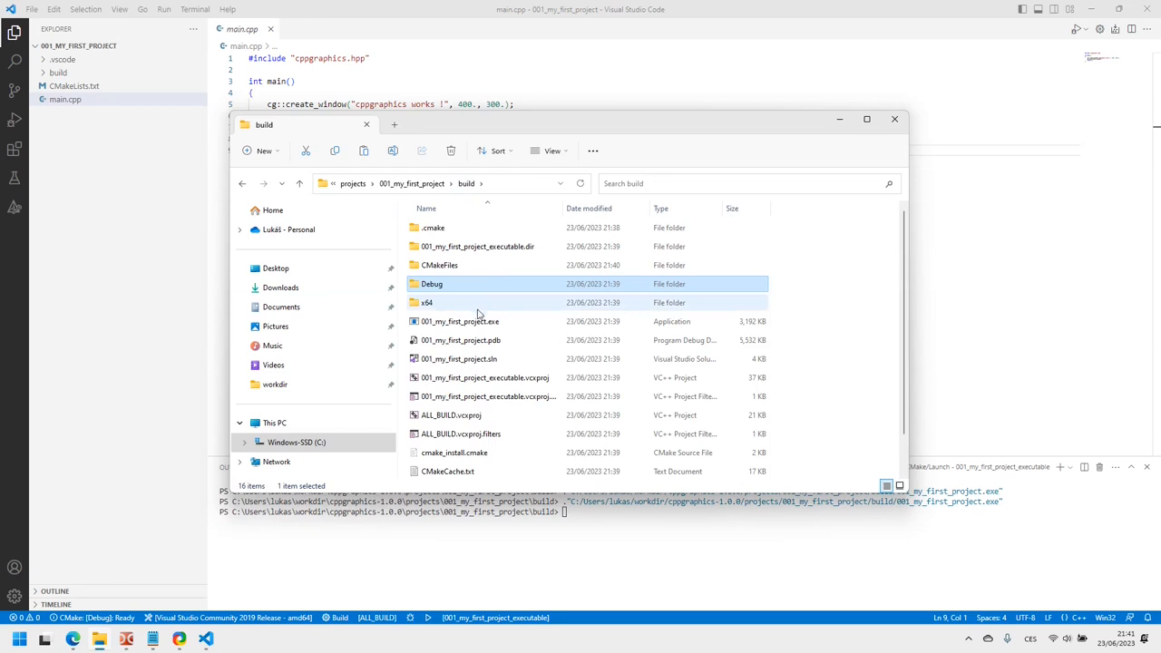
left_click(460, 321)
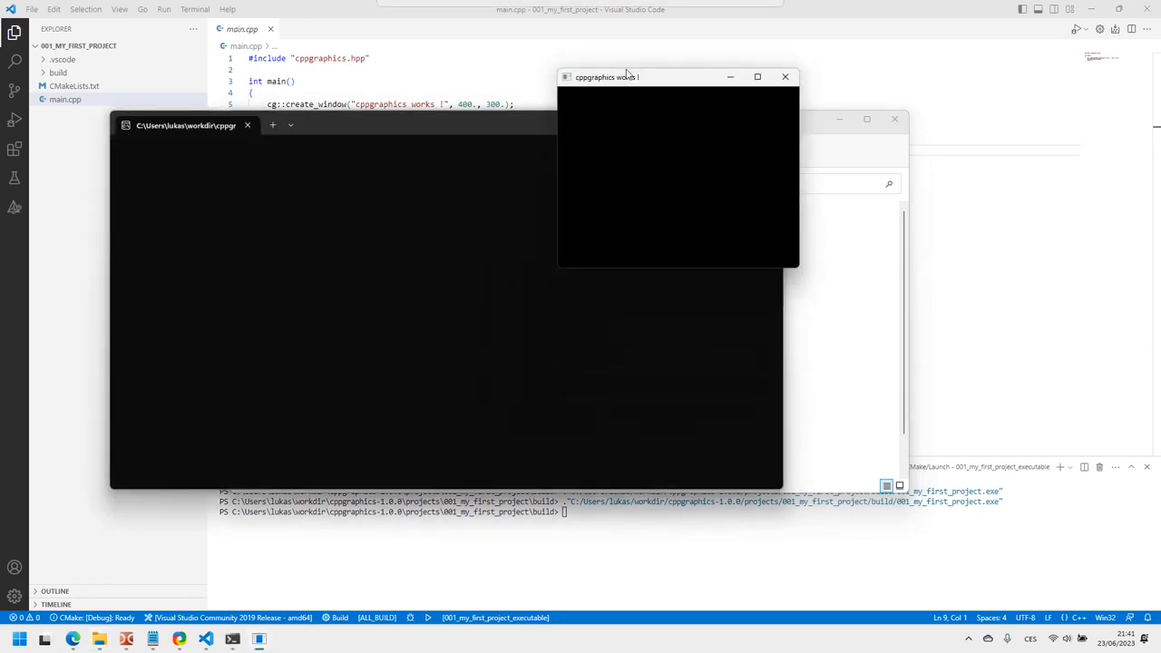
left_click_drag(605, 76, 726, 246)
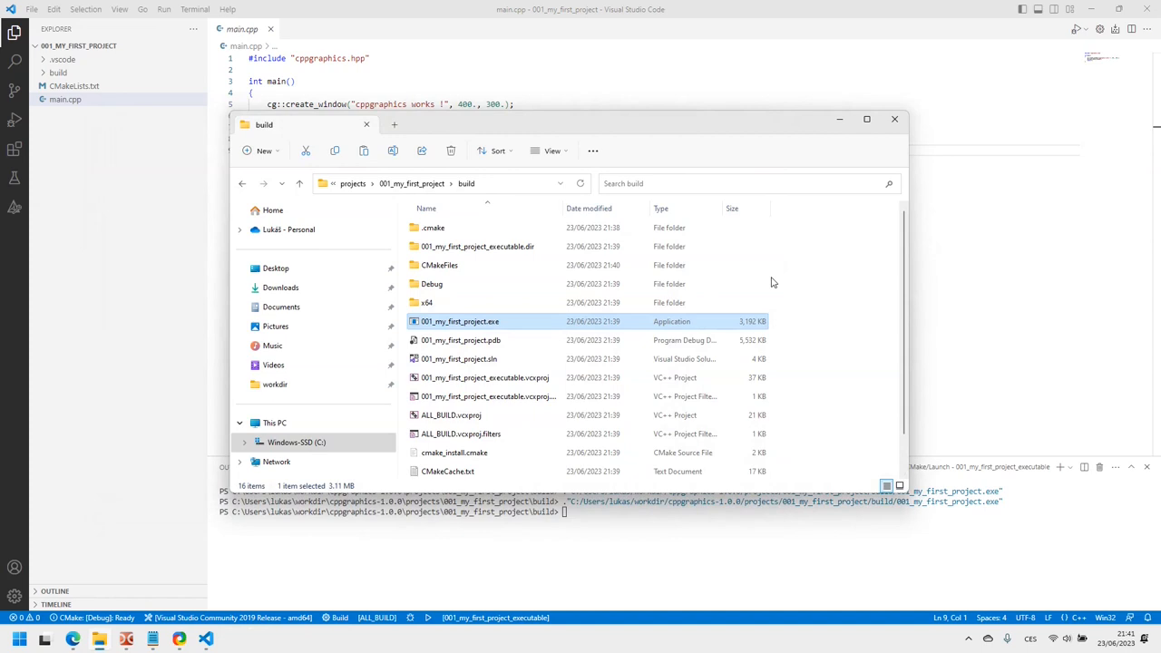
mouse_move(683, 296)
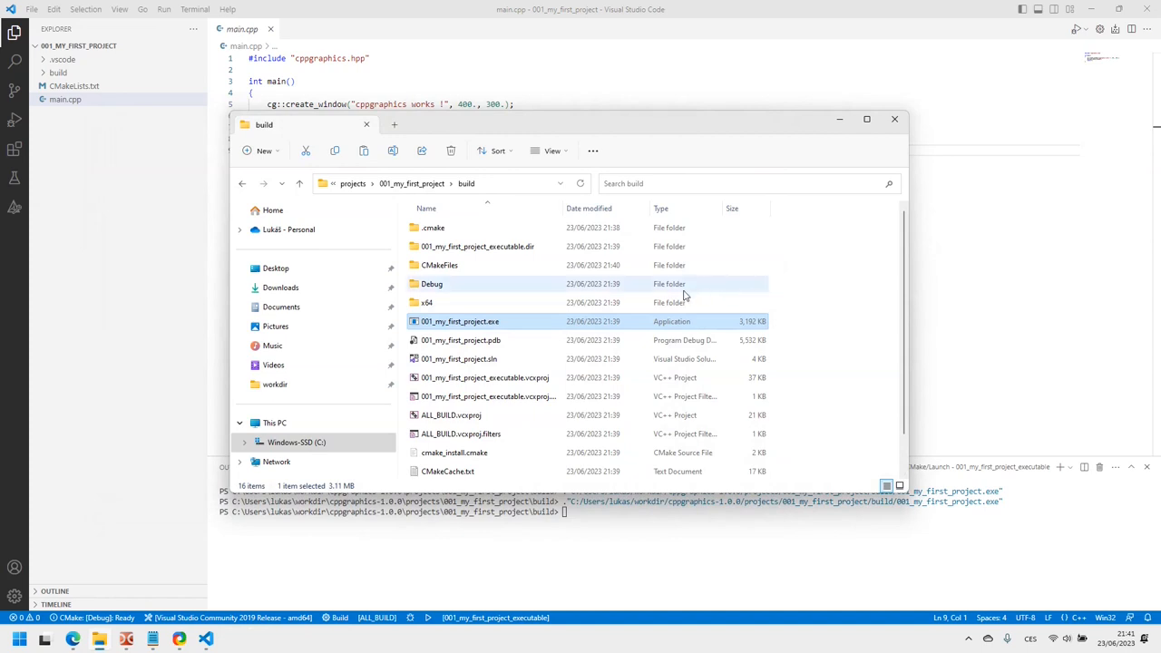
left_click(893, 119)
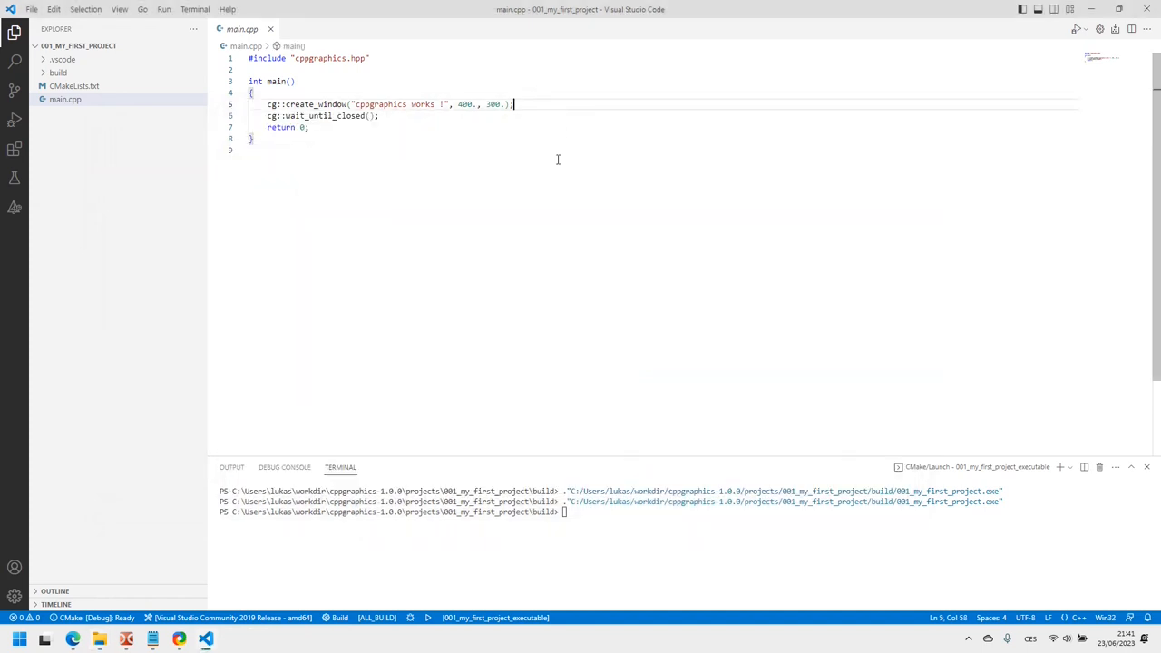